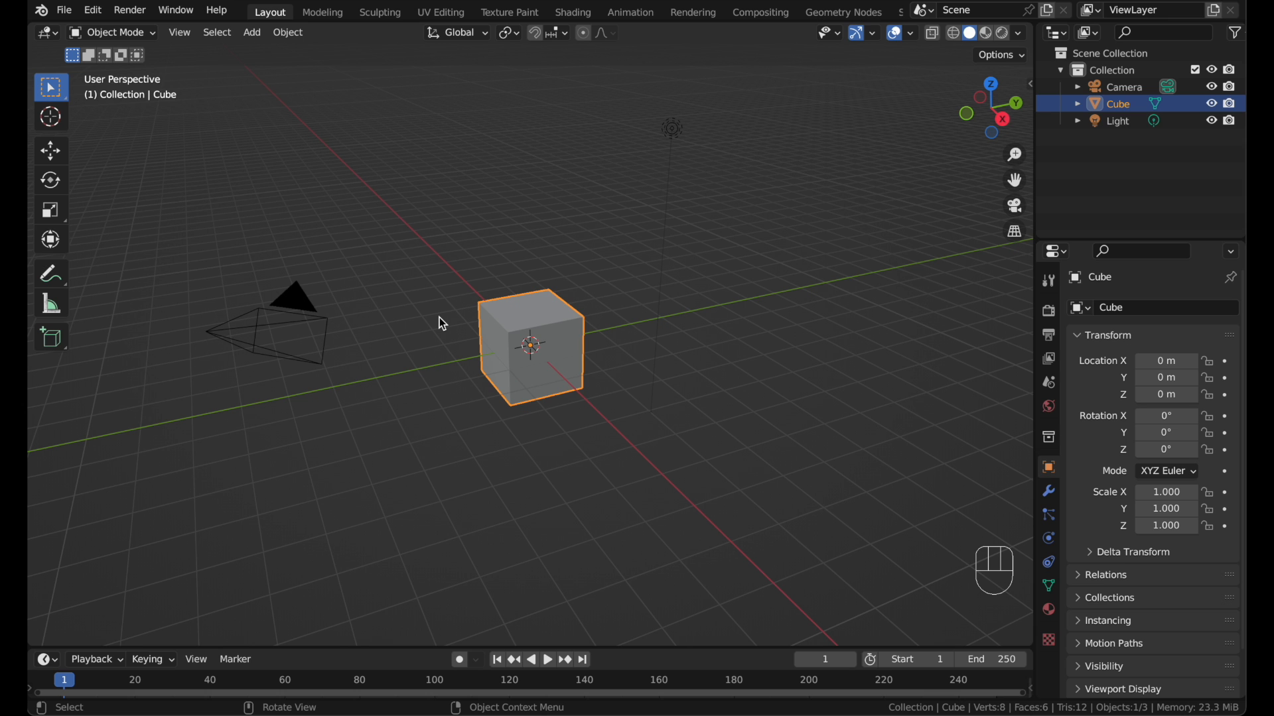
mouse_move(446, 313)
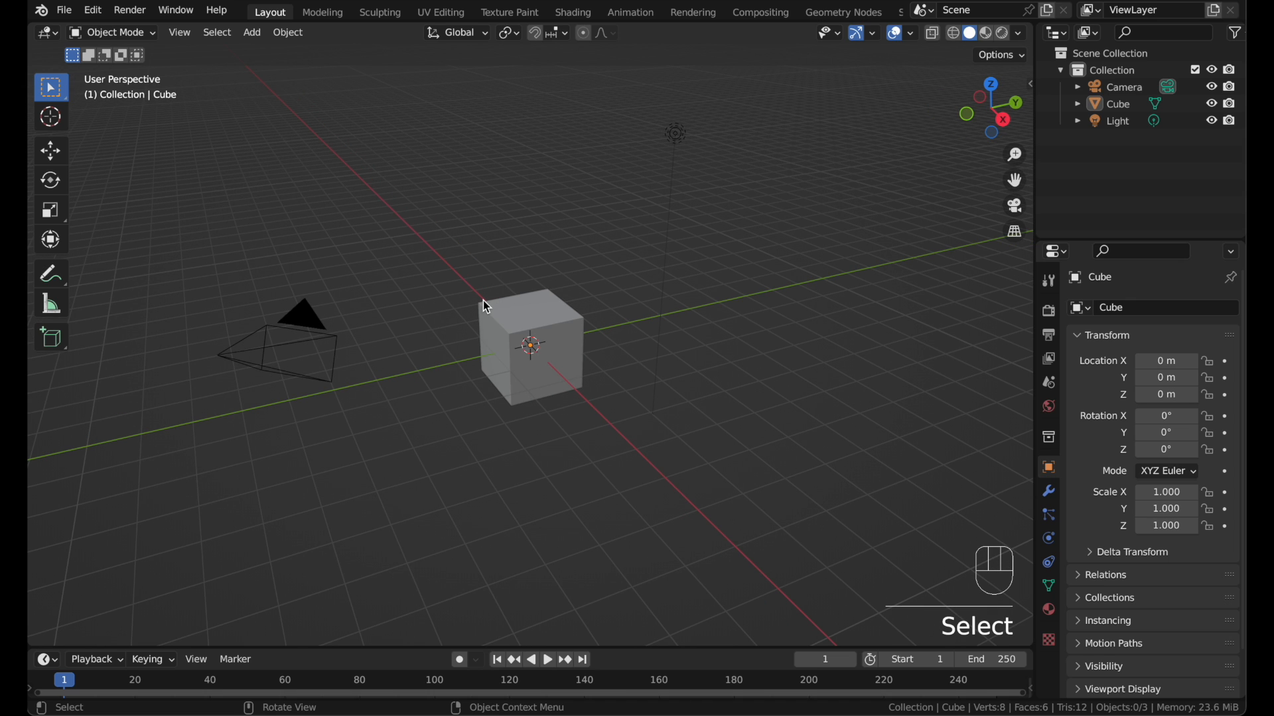
mouse_move(759, 154)
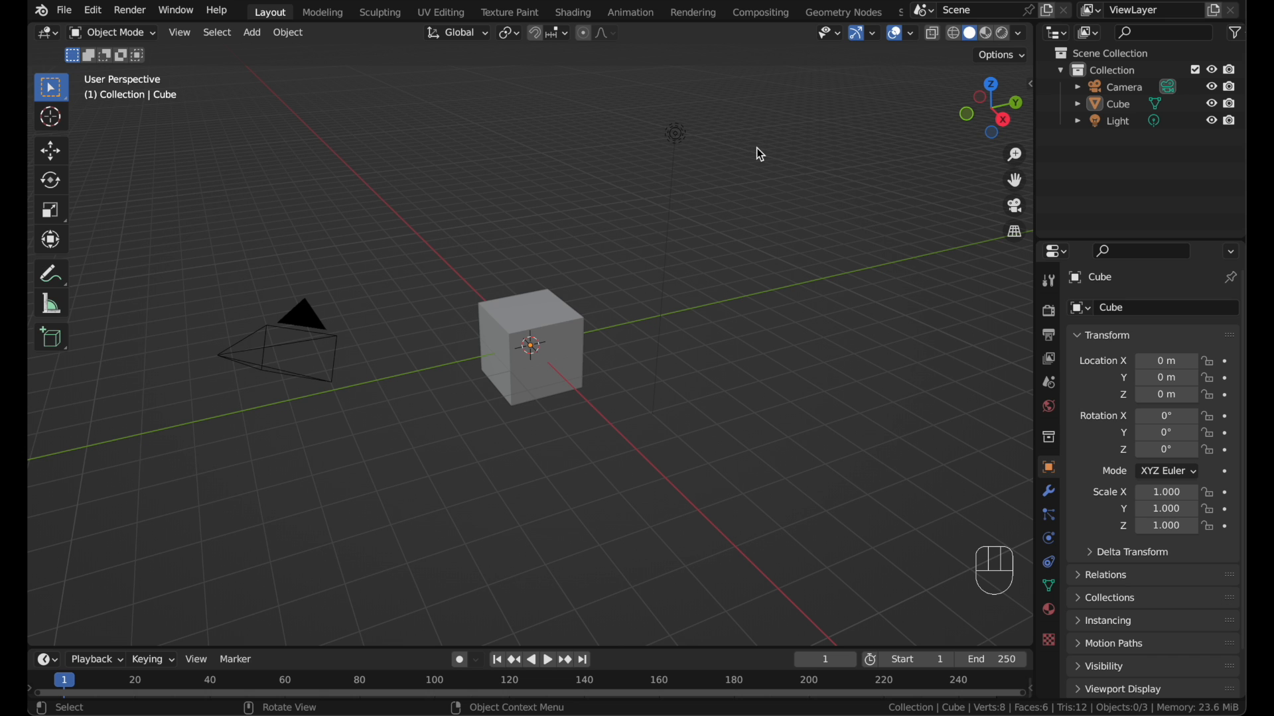
Step: In the Geometry Nodes workspace, replace the default cube with a plane and enter Edit Mode
click(842, 12)
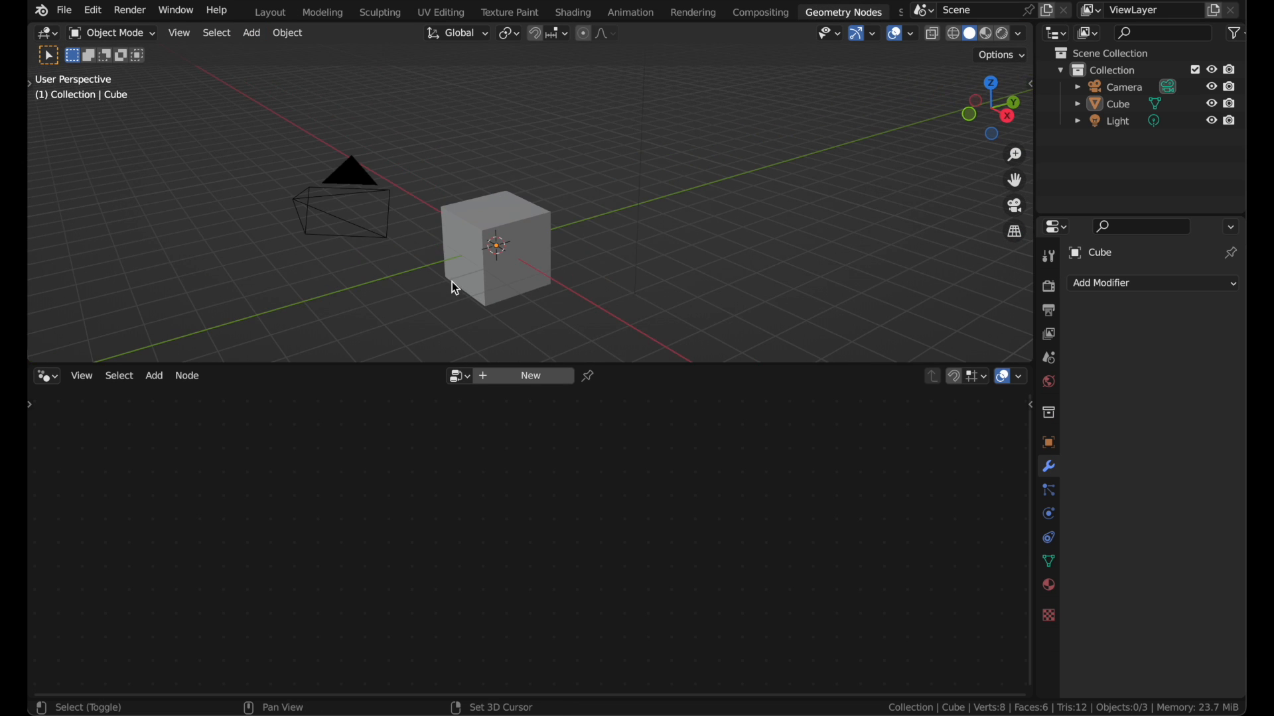
click(524, 227)
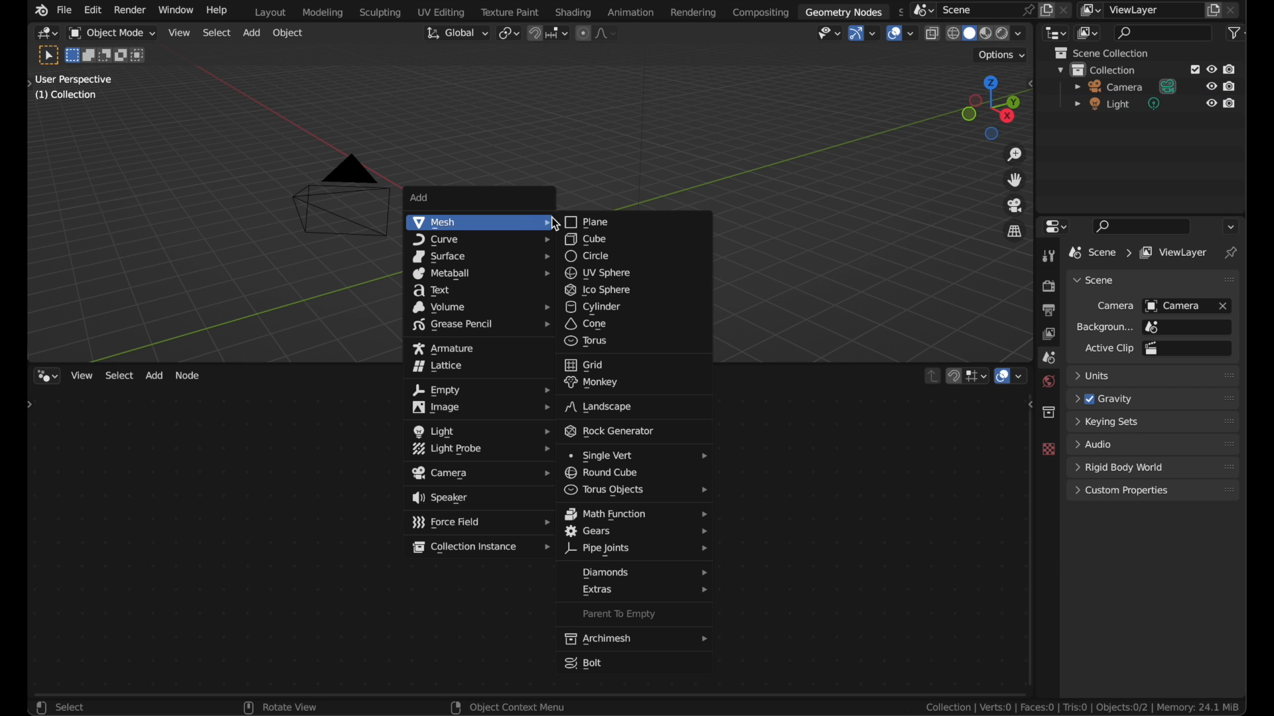
click(594, 221)
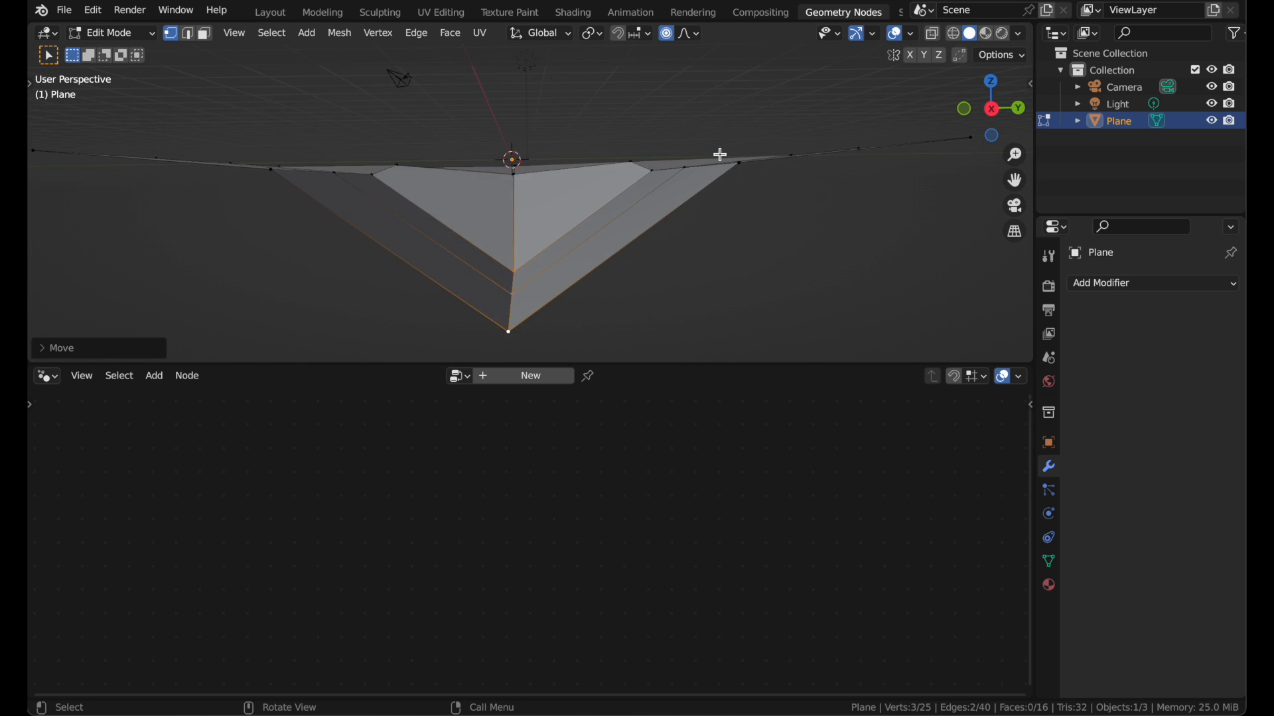
key(Tab)
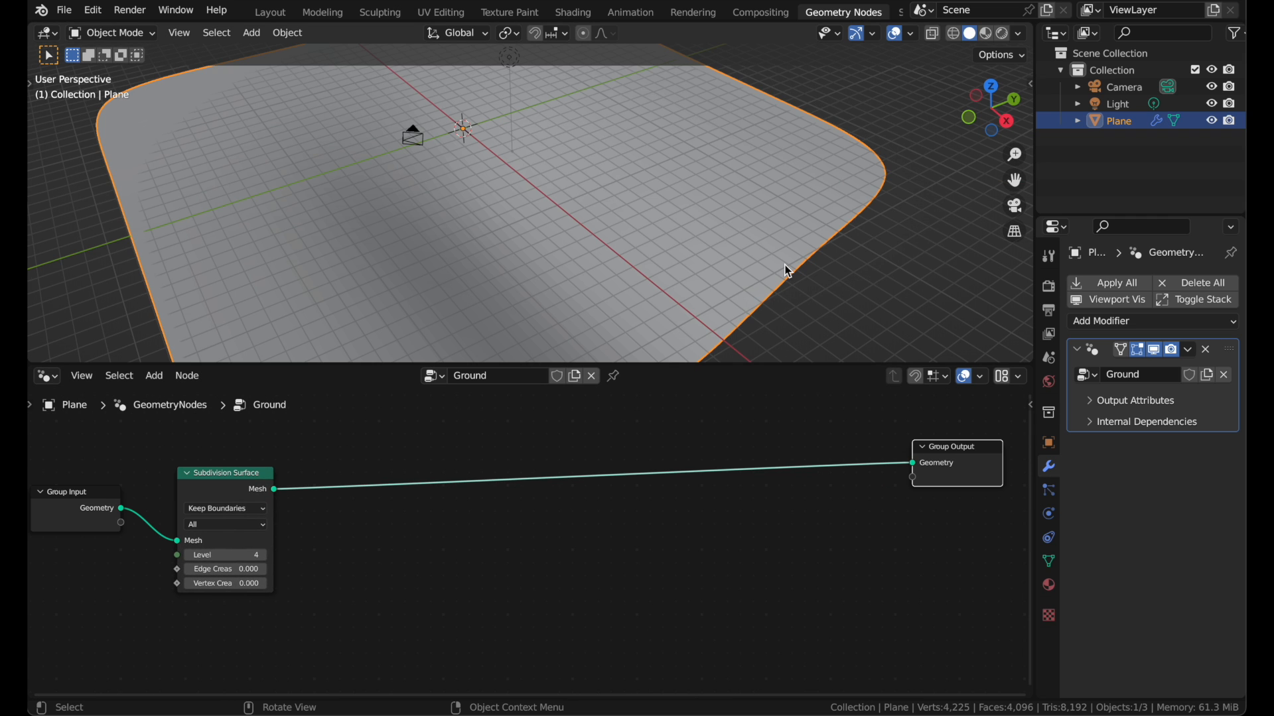
Step: Add a Triangulate node after the subdivision and enable the wireframe overlay
text(tri)
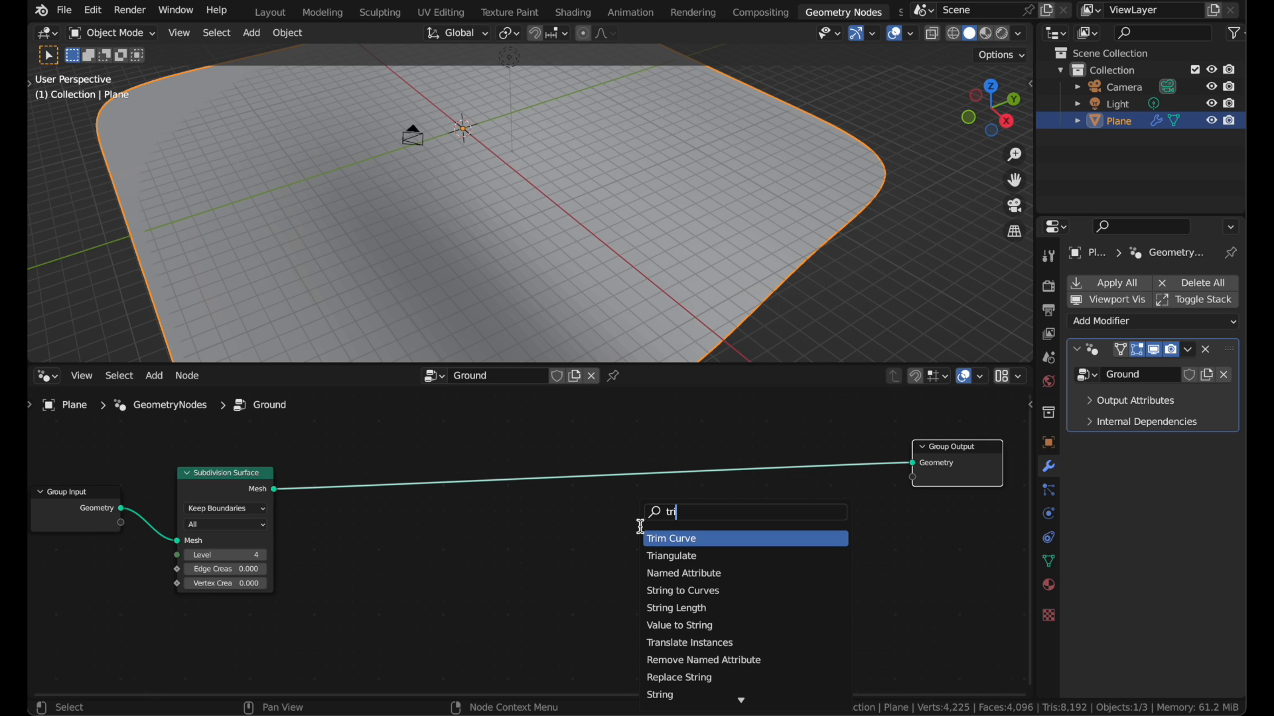
click(671, 556)
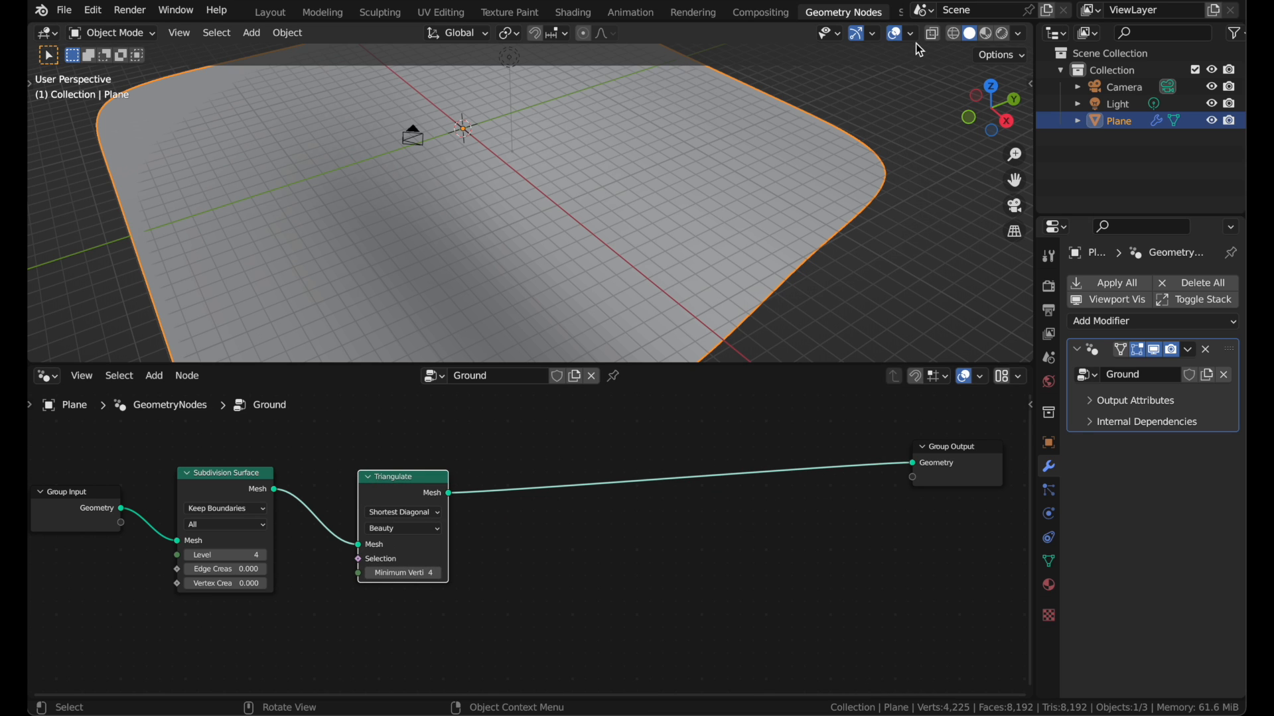
click(909, 33)
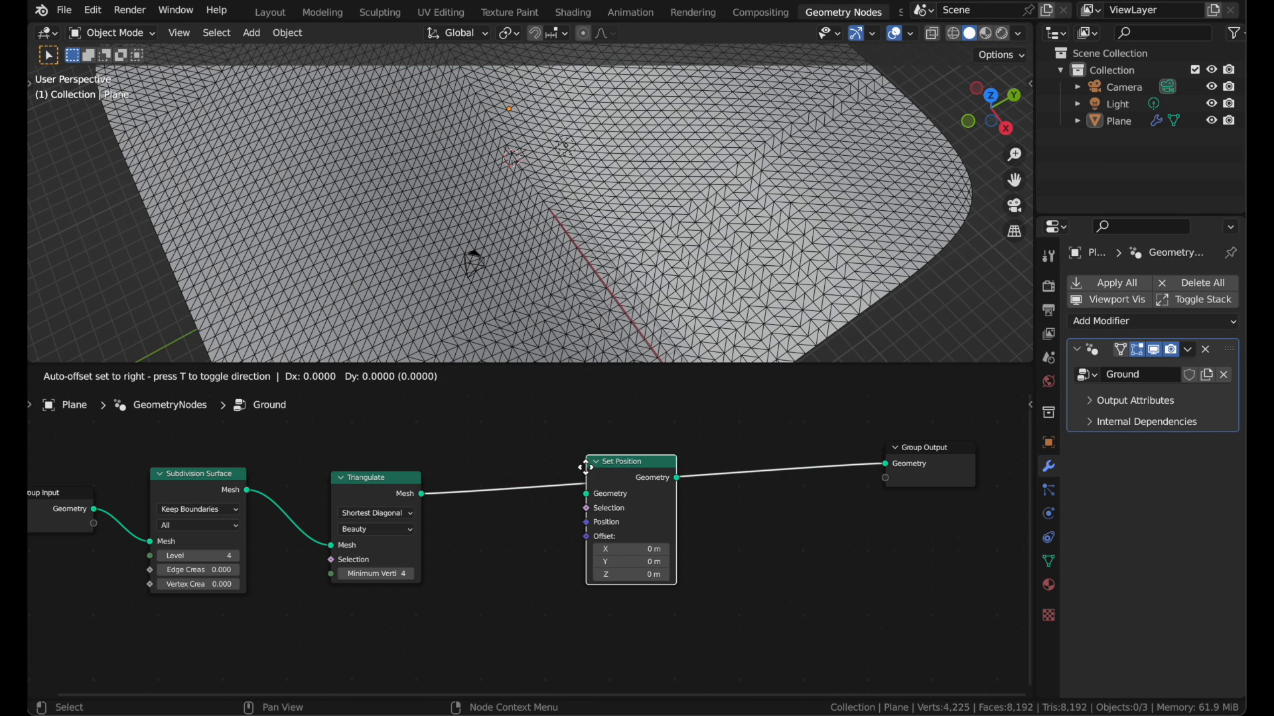
Step: Displace the plane with a Random Value offset, then add a Subdivide Mesh node
text(rand)
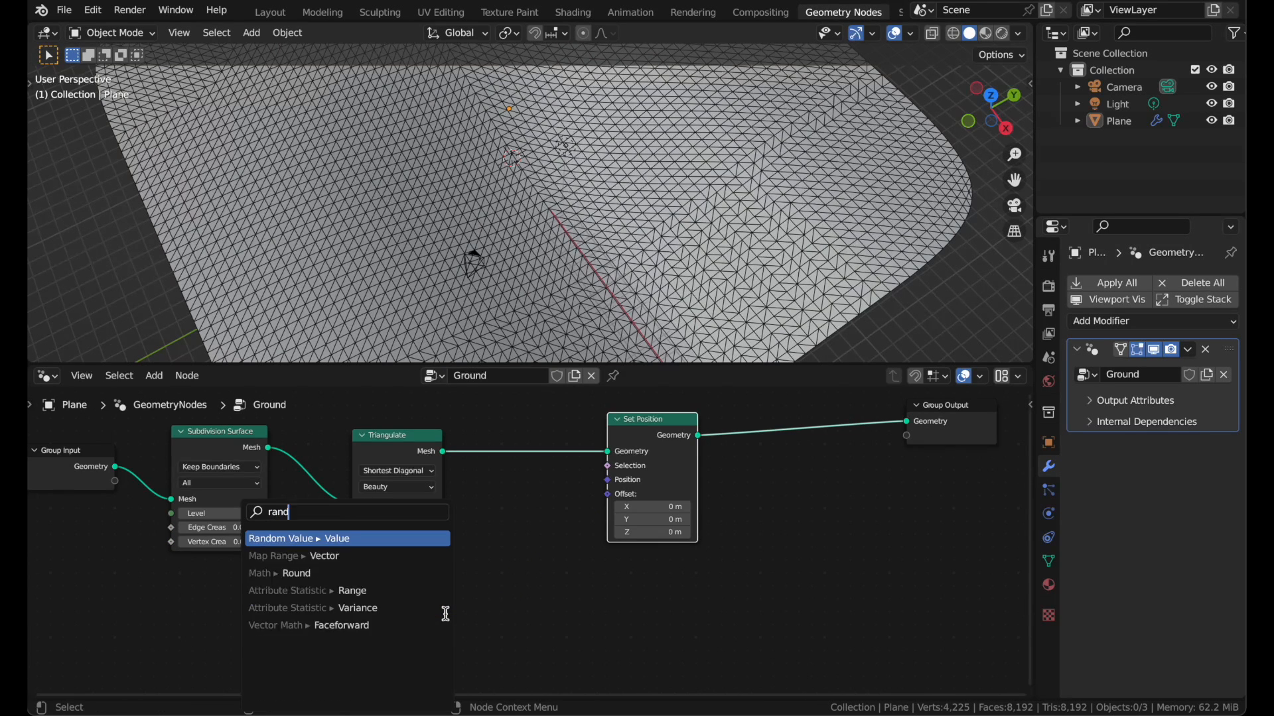
click(300, 538)
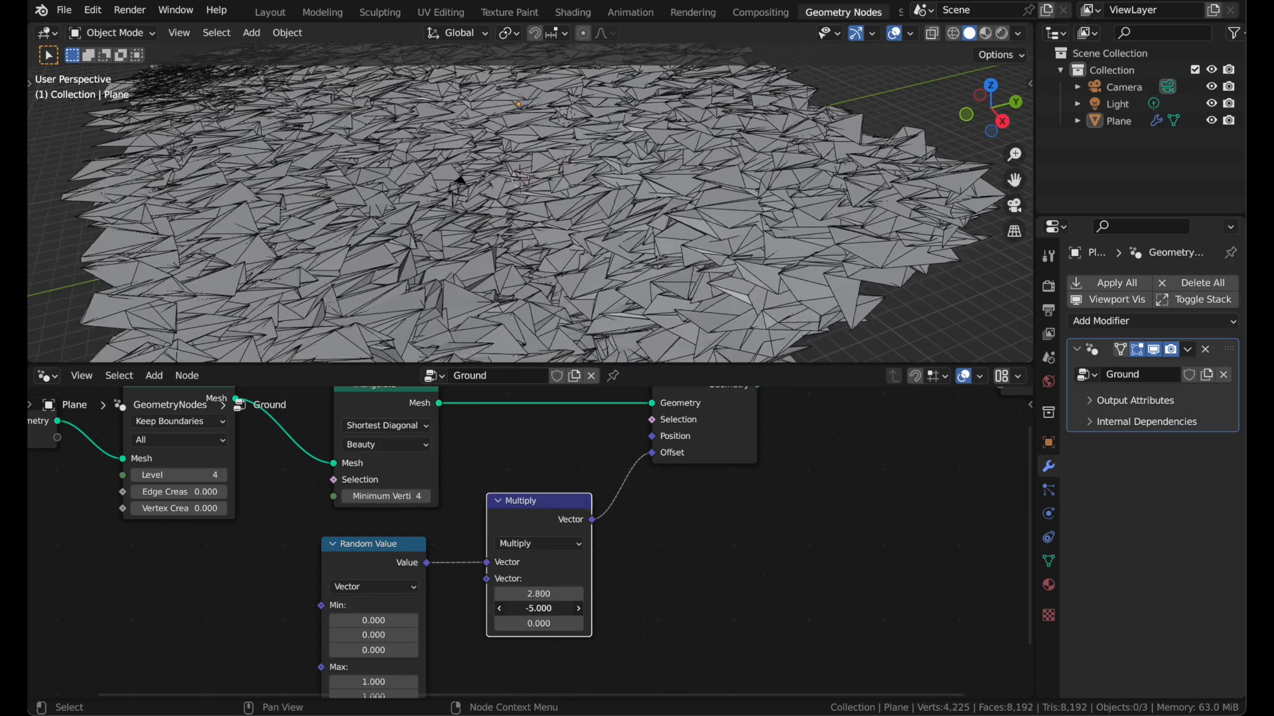
drag(538, 608, 538, 608)
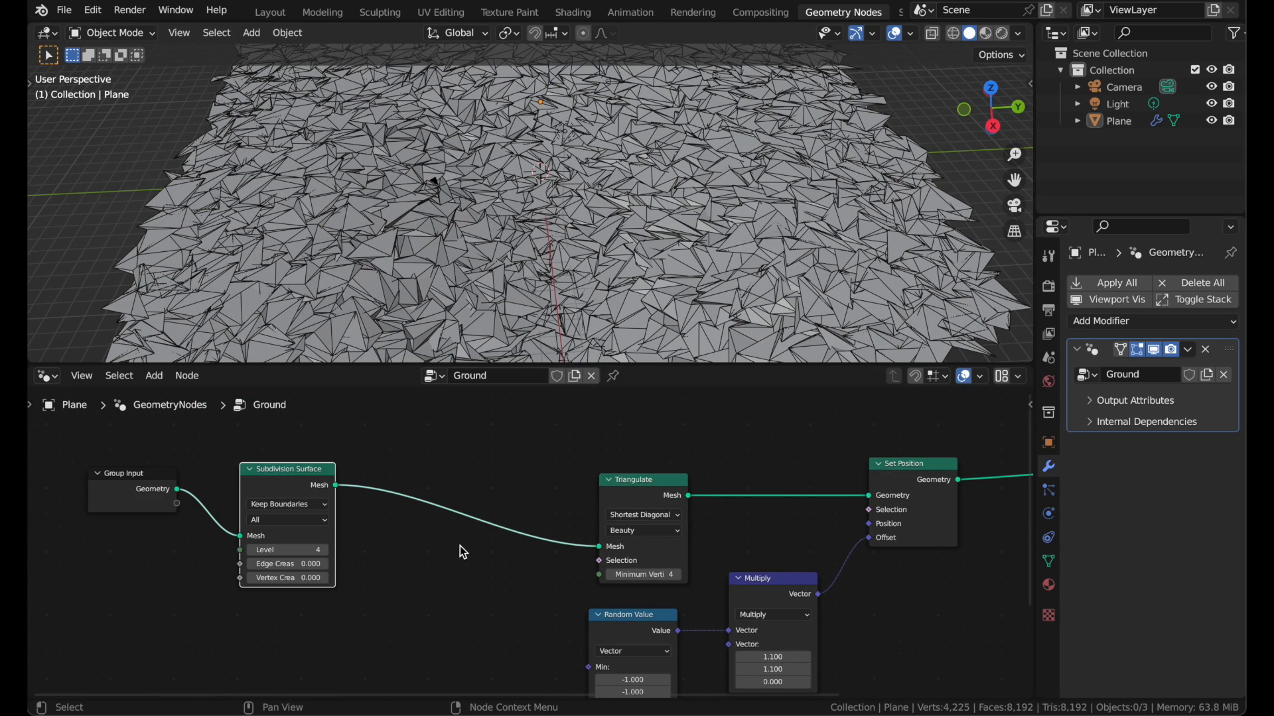
text(sub)
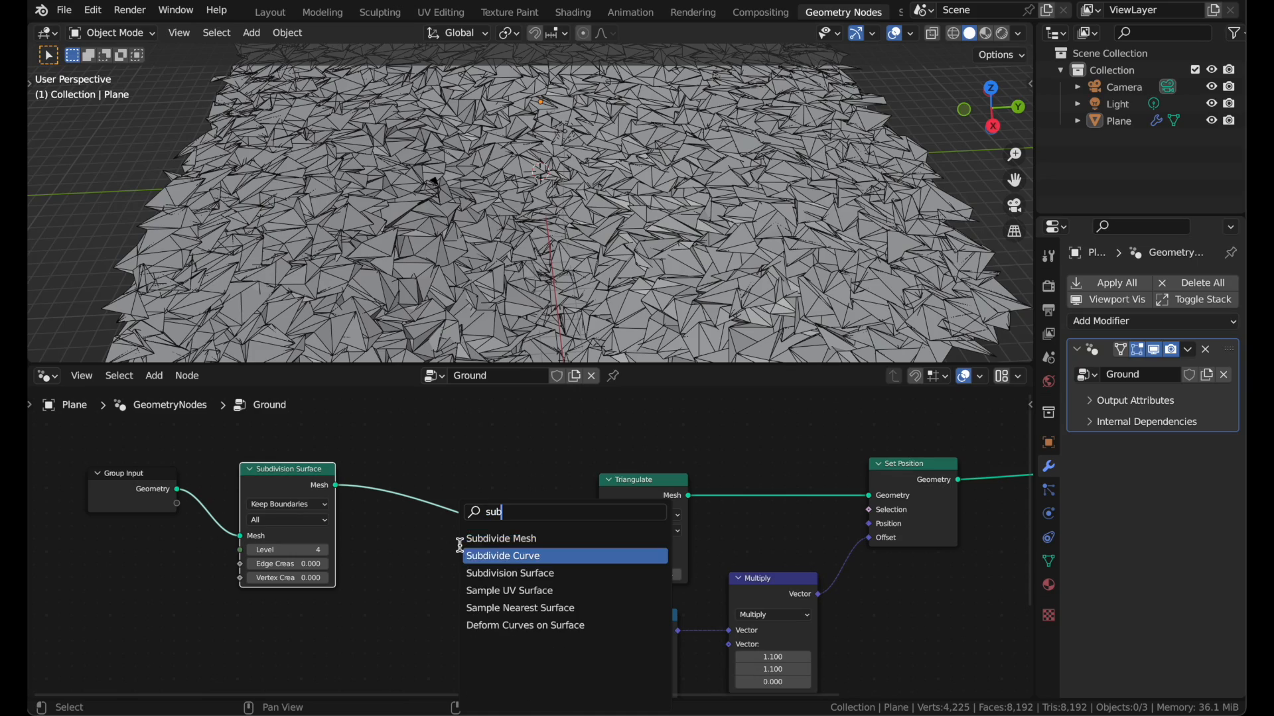
click(501, 538)
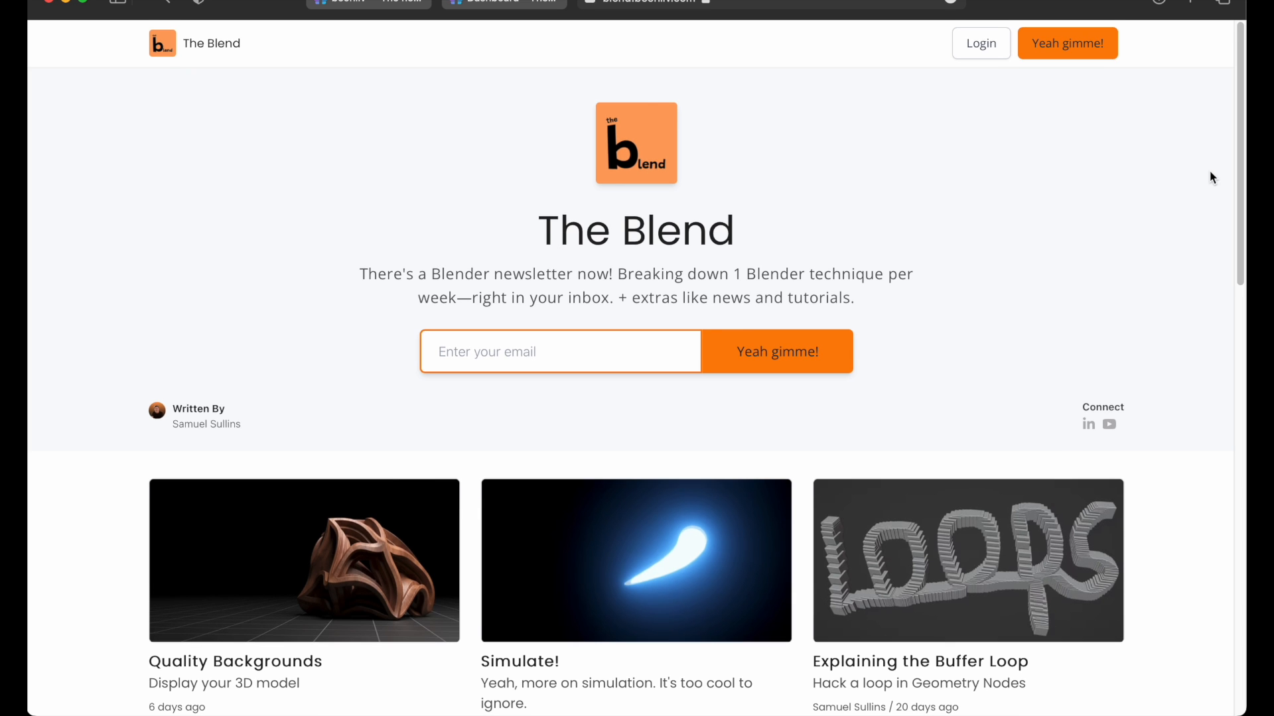
Step: Scroll through the recent articles on The Blend newsletter home page
scroll(down, 3)
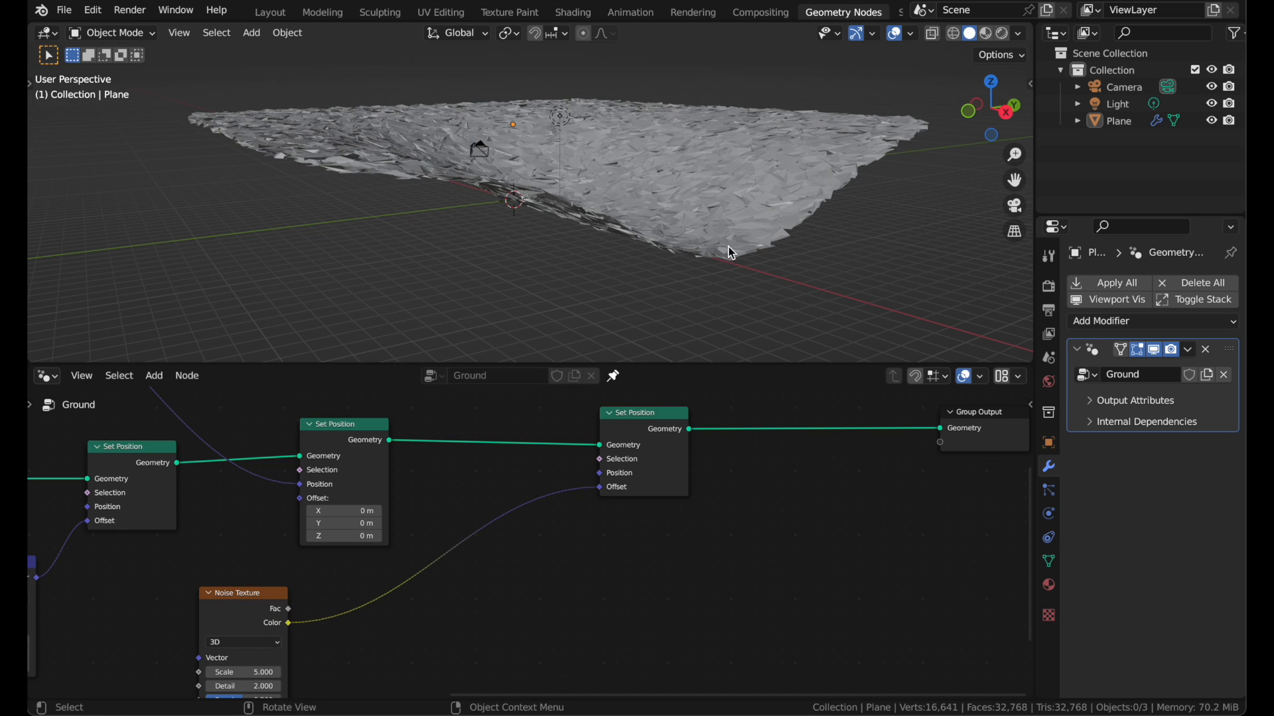
Step: Subtract 0.5 from the Noise Texture colour with a Vector Math node and annotate the range
text(v)
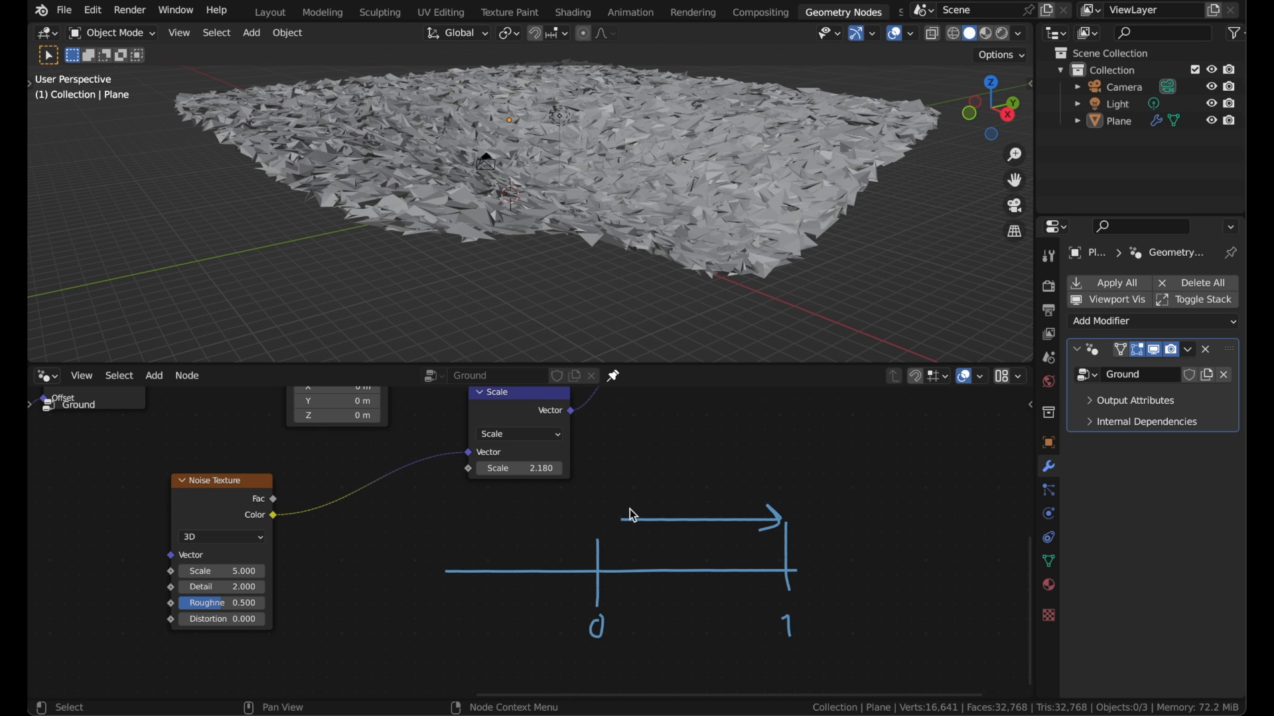
mouse_move(498, 551)
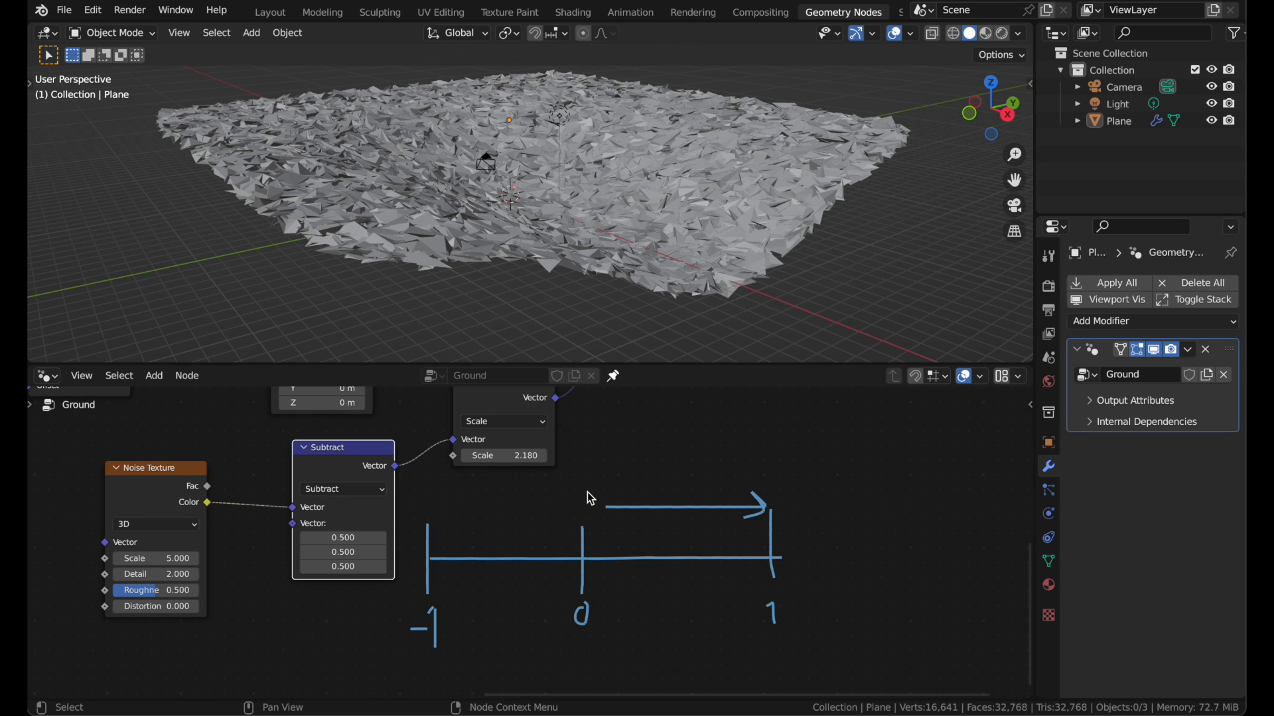
drag(585, 482, 767, 478)
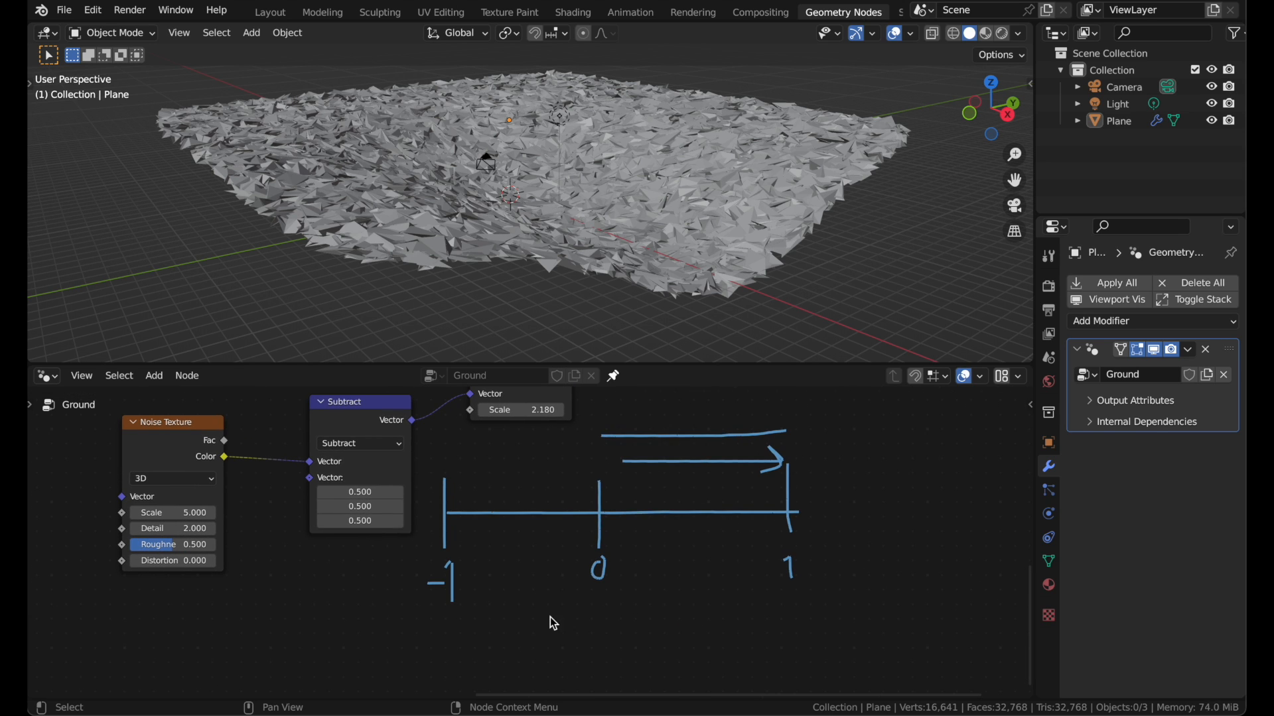
drag(534, 622, 648, 615)
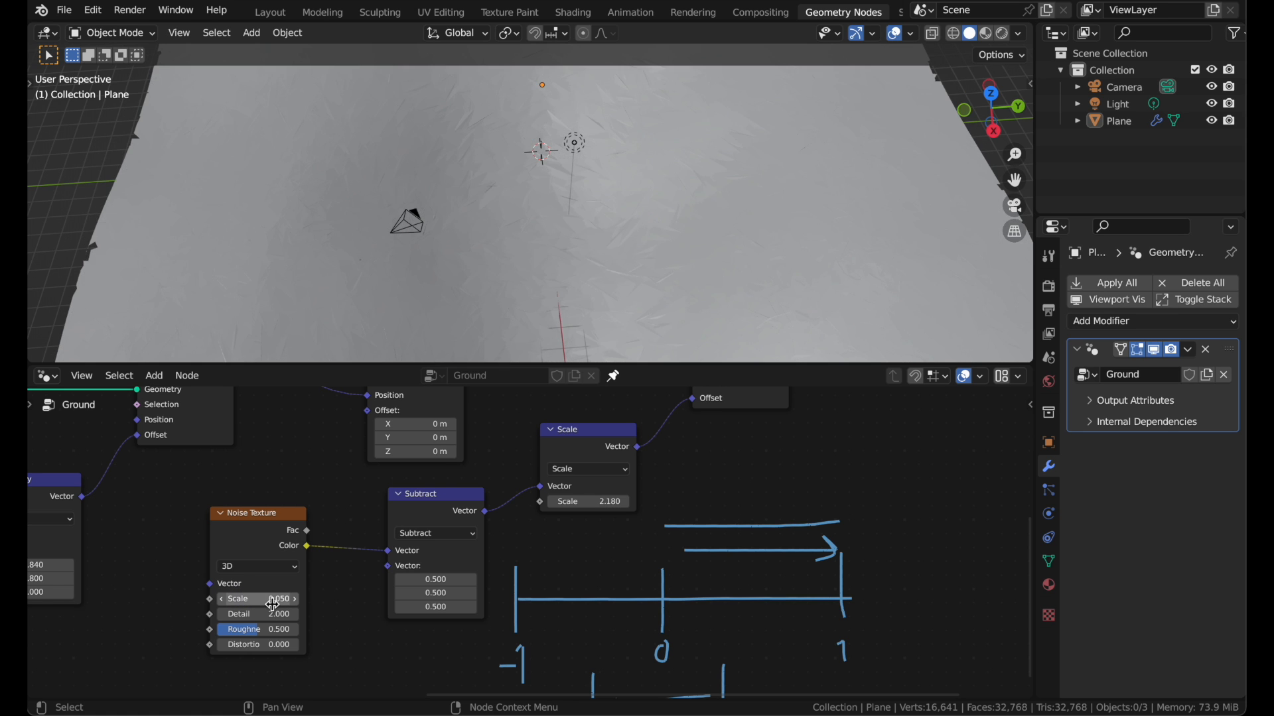
Step: Lower the Noise Texture scale to 0.05 and orbit to inspect the hills
drag(568, 501, 618, 501)
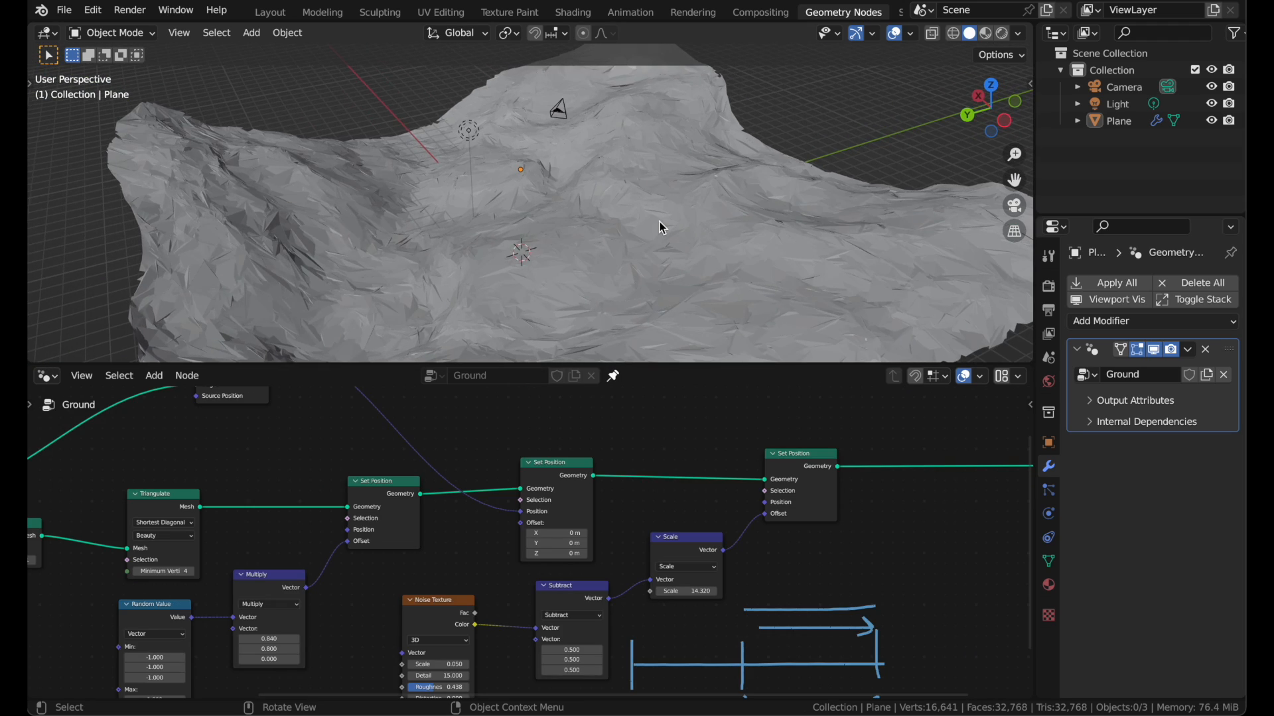
drag(658, 227, 496, 272)
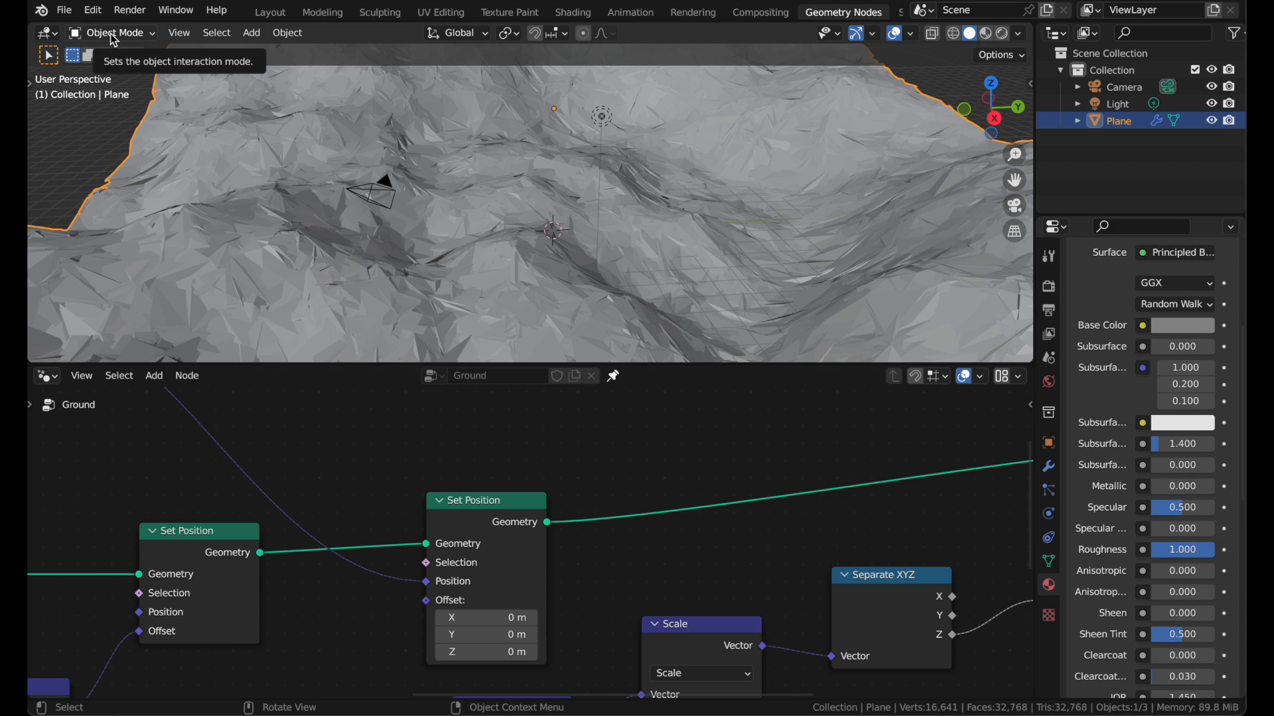
click(572, 11)
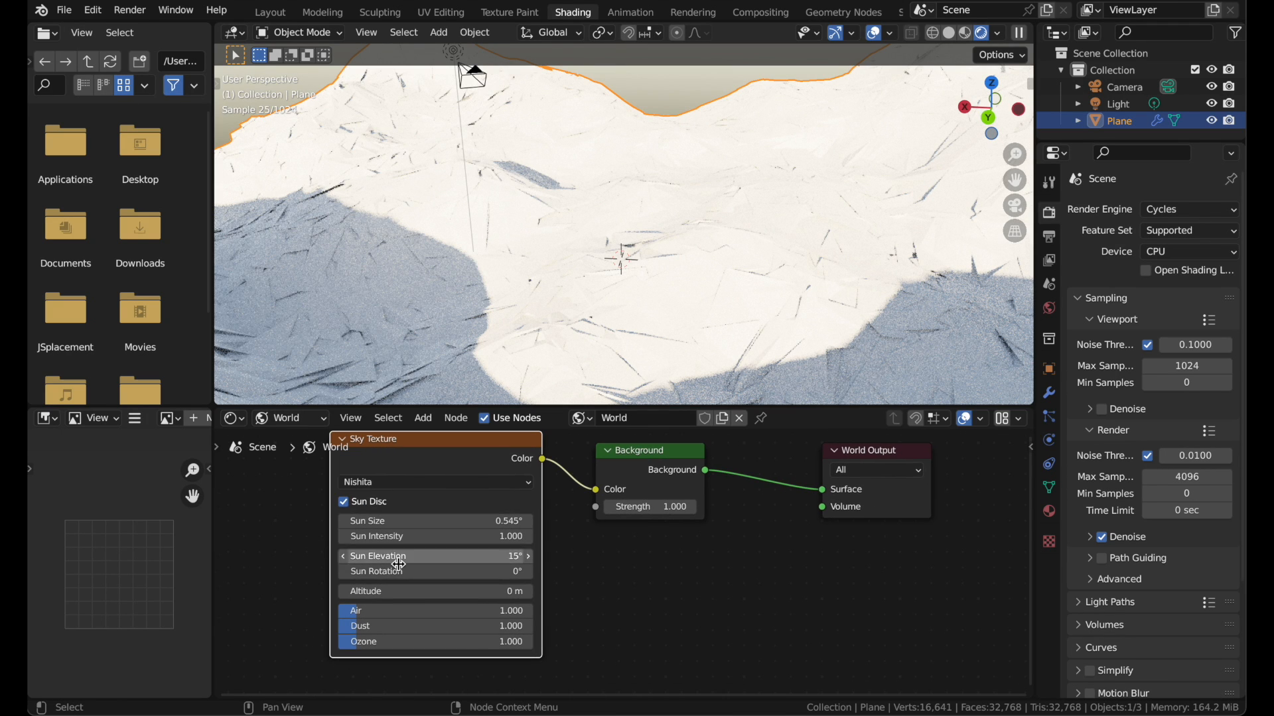
Step: Set sun elevation to 6.1°, rotation to 25.1°, exposure to -2.204, and return to Layout
drag(434, 556, 398, 556)
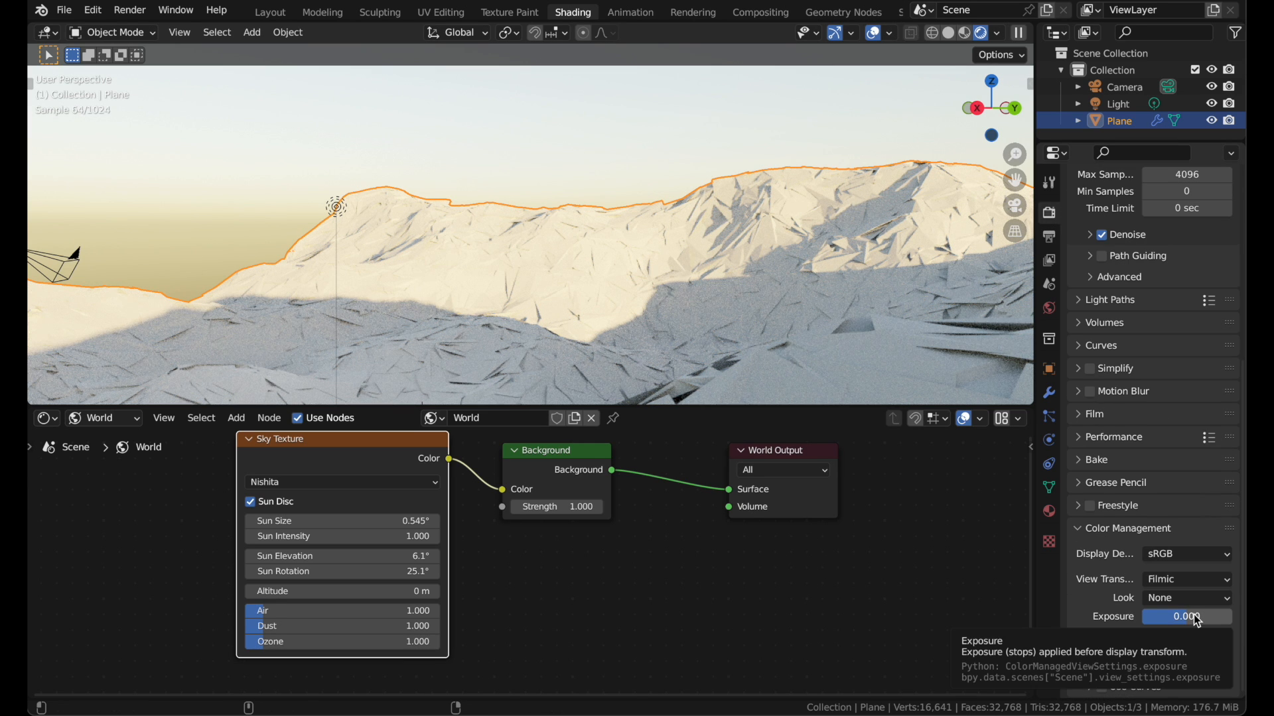
drag(1186, 617, 1154, 616)
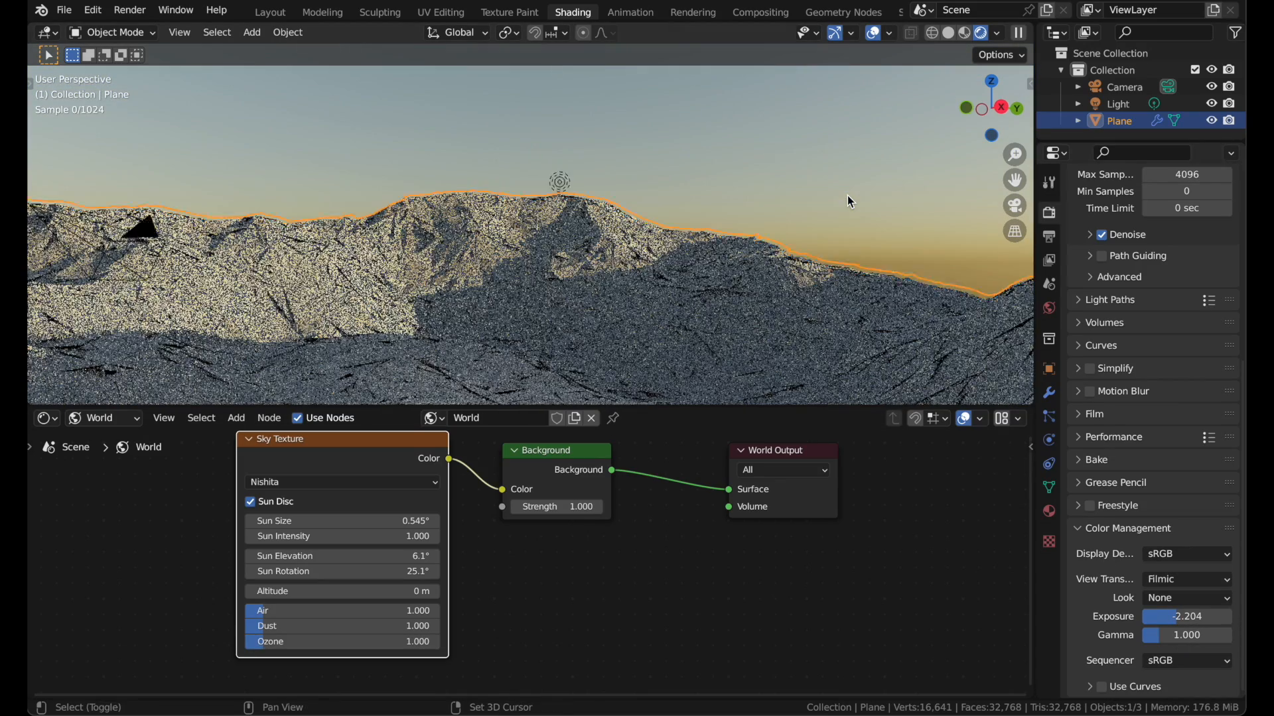
click(264, 11)
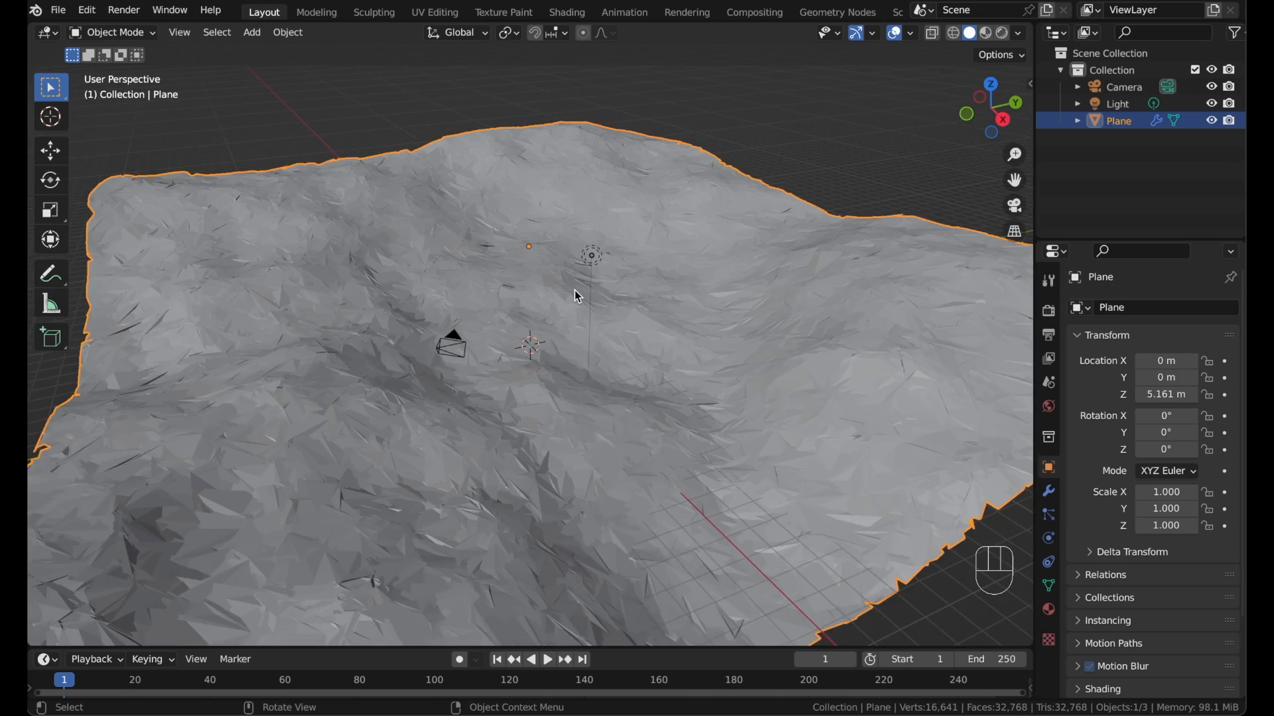
Step: Move grid vertices in Edit Mode to reshape the terrain, then select a corner vertex
key(Tab)
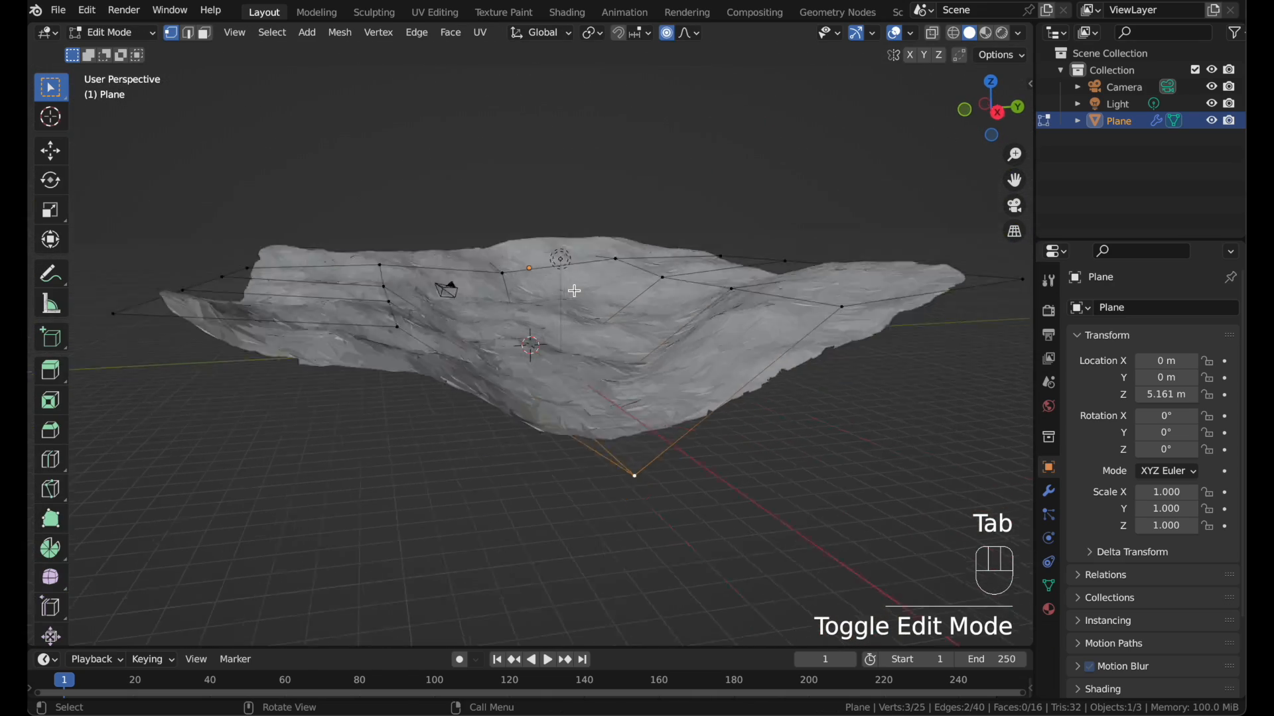
key(g)
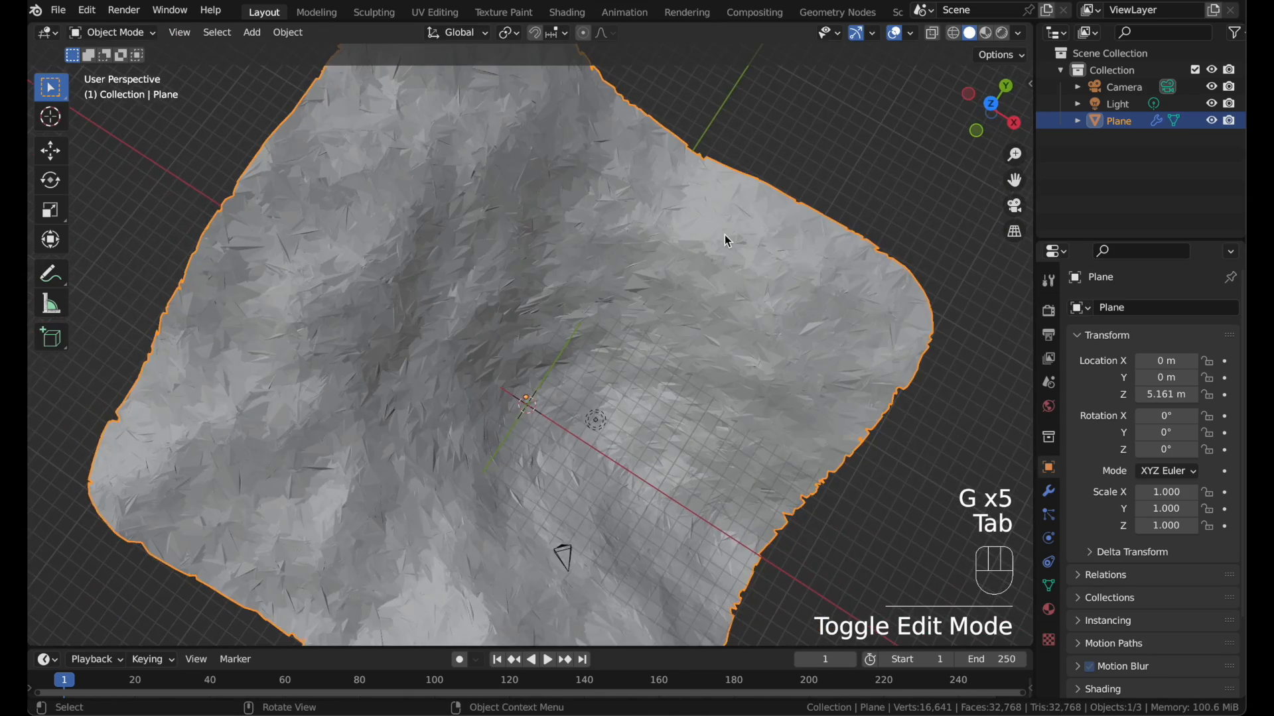
key(Tab)
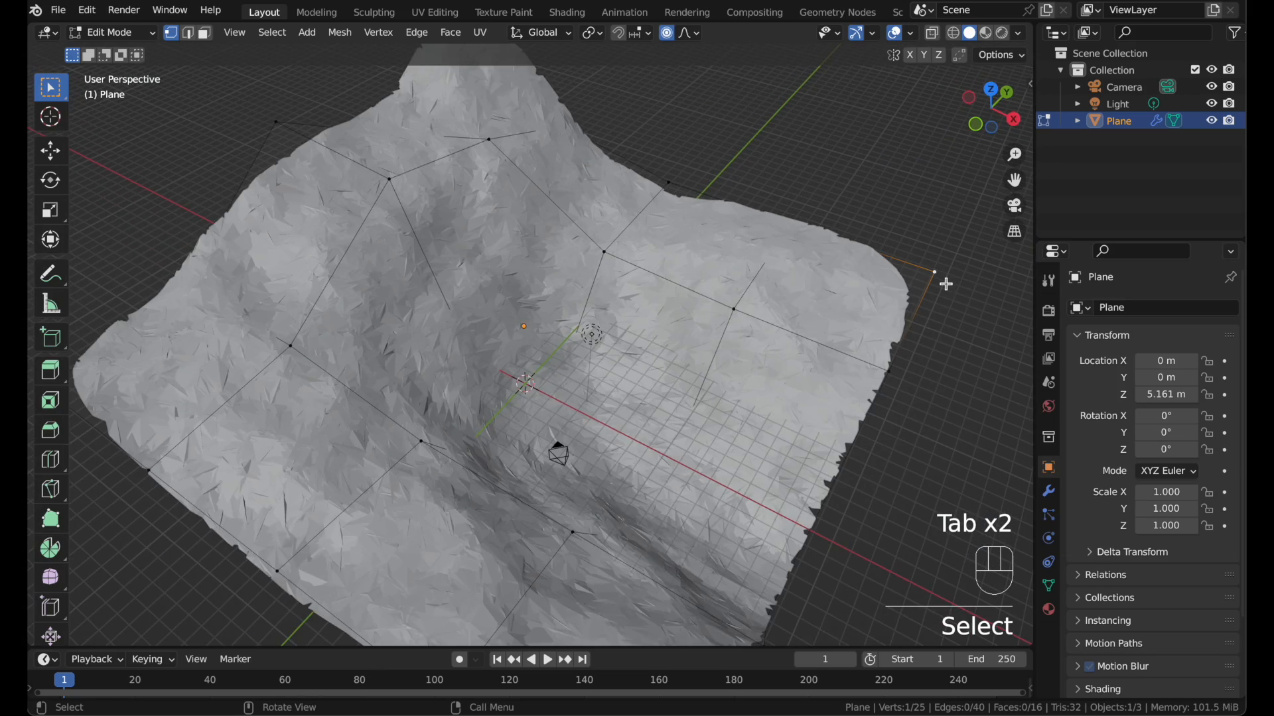
click(566, 11)
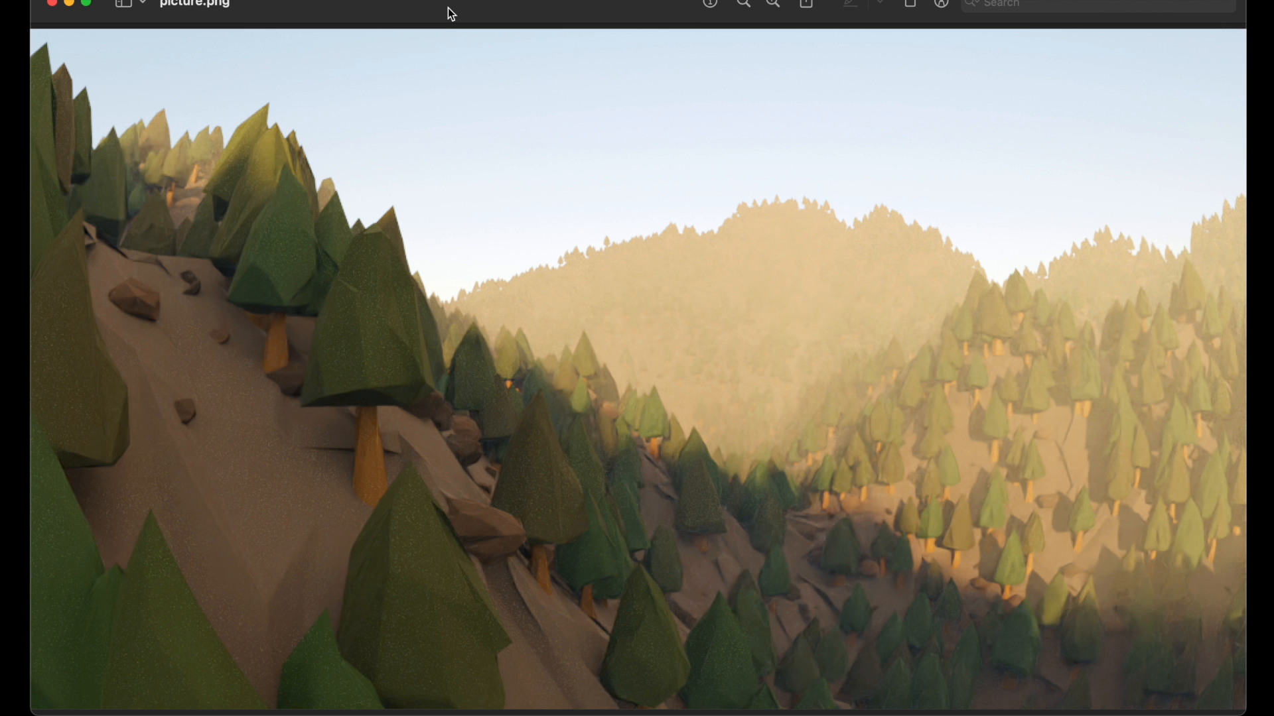
mouse_move(342, 270)
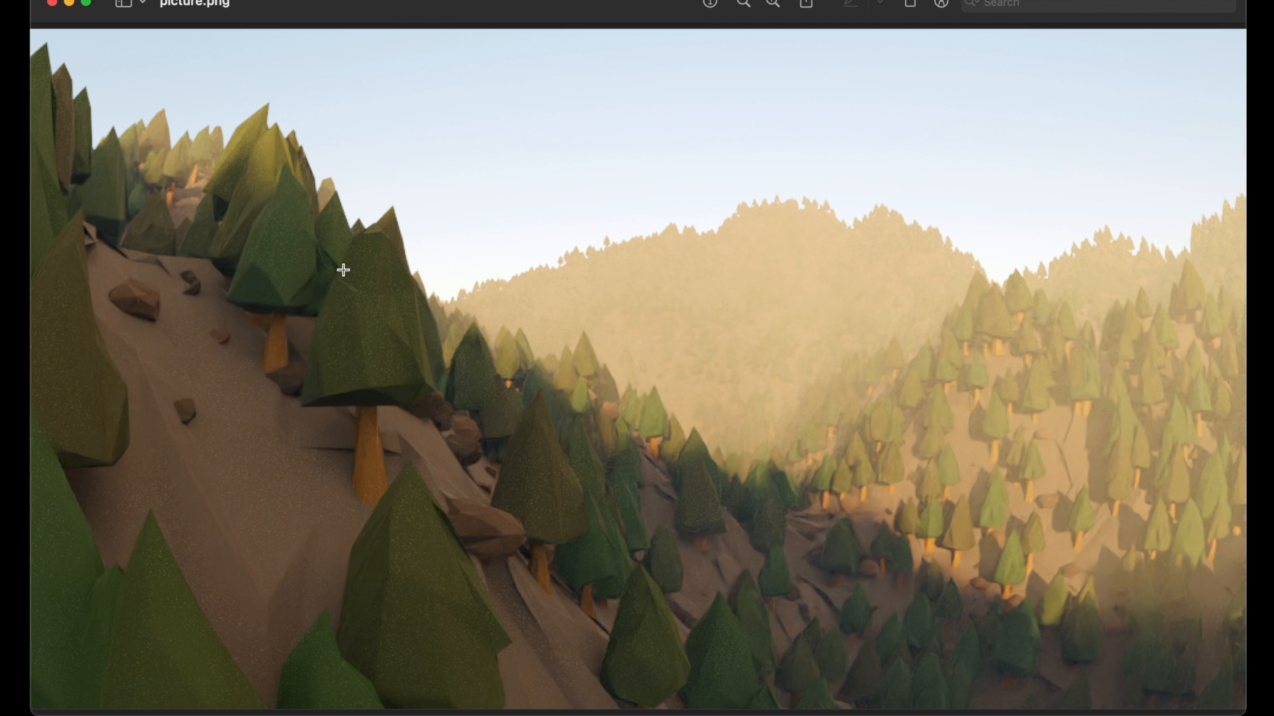
mouse_move(352, 248)
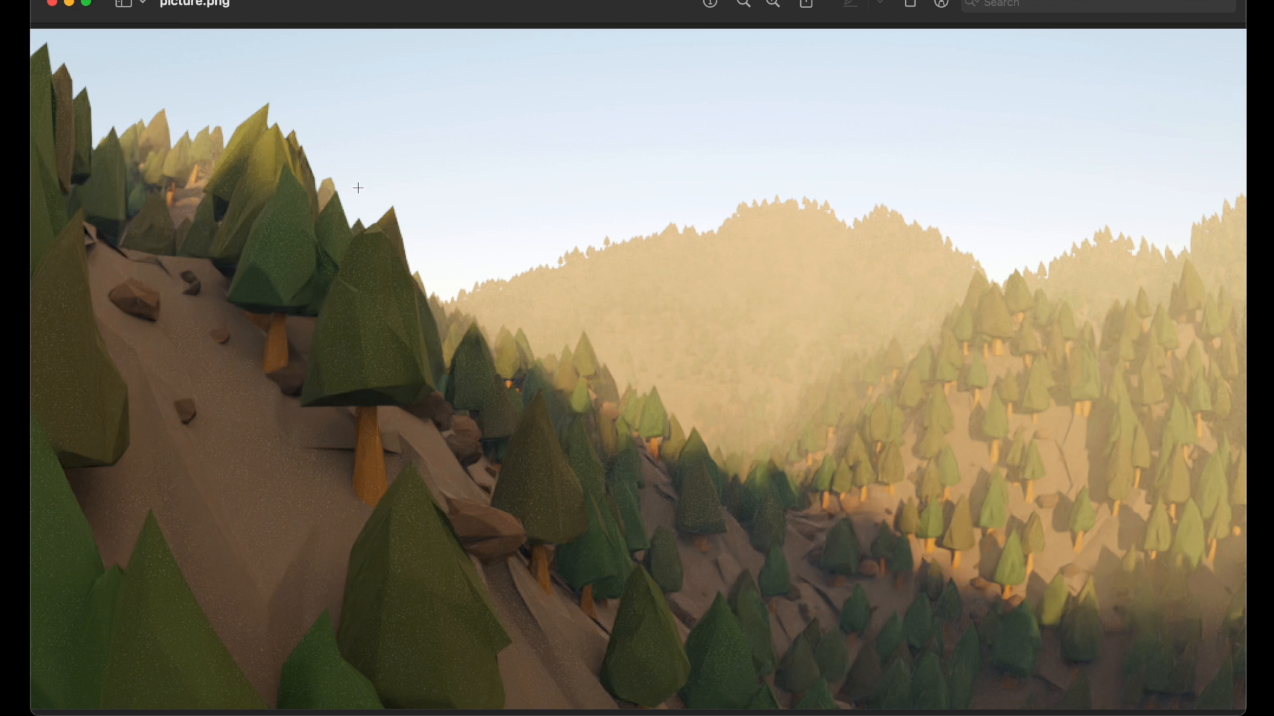
mouse_move(303, 398)
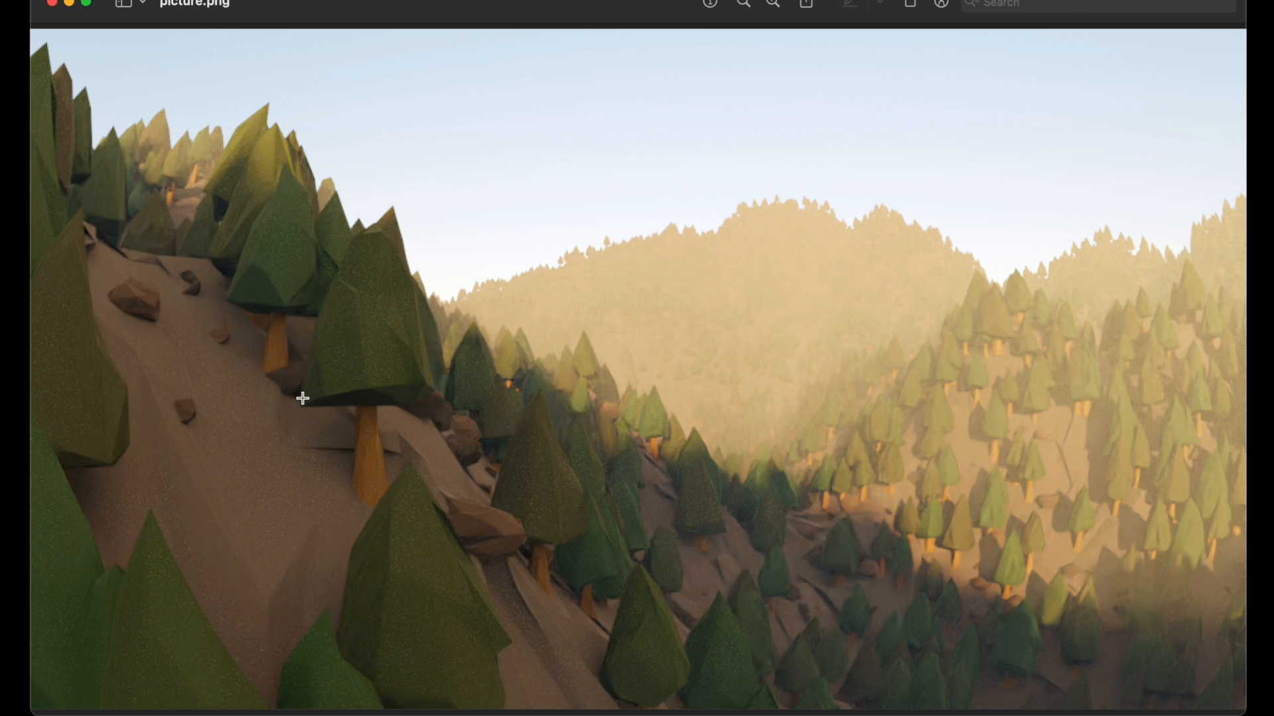
mouse_move(453, 414)
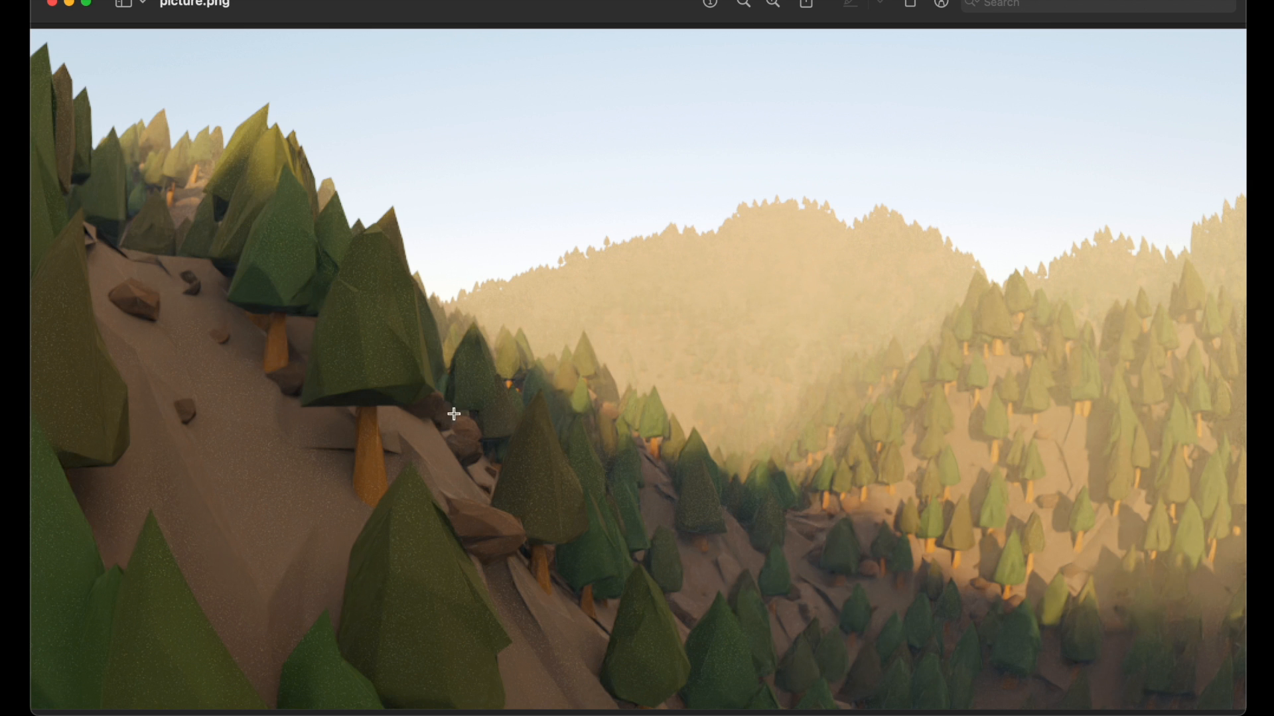
mouse_move(469, 253)
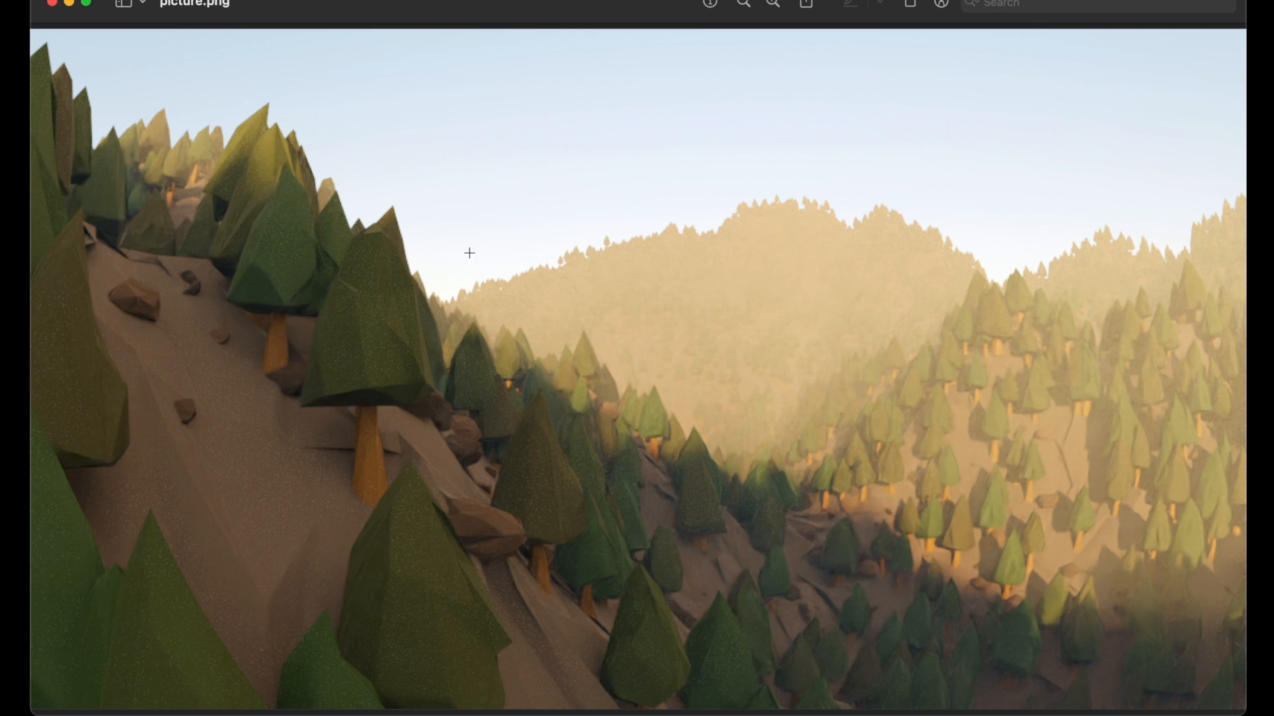
mouse_move(297, 178)
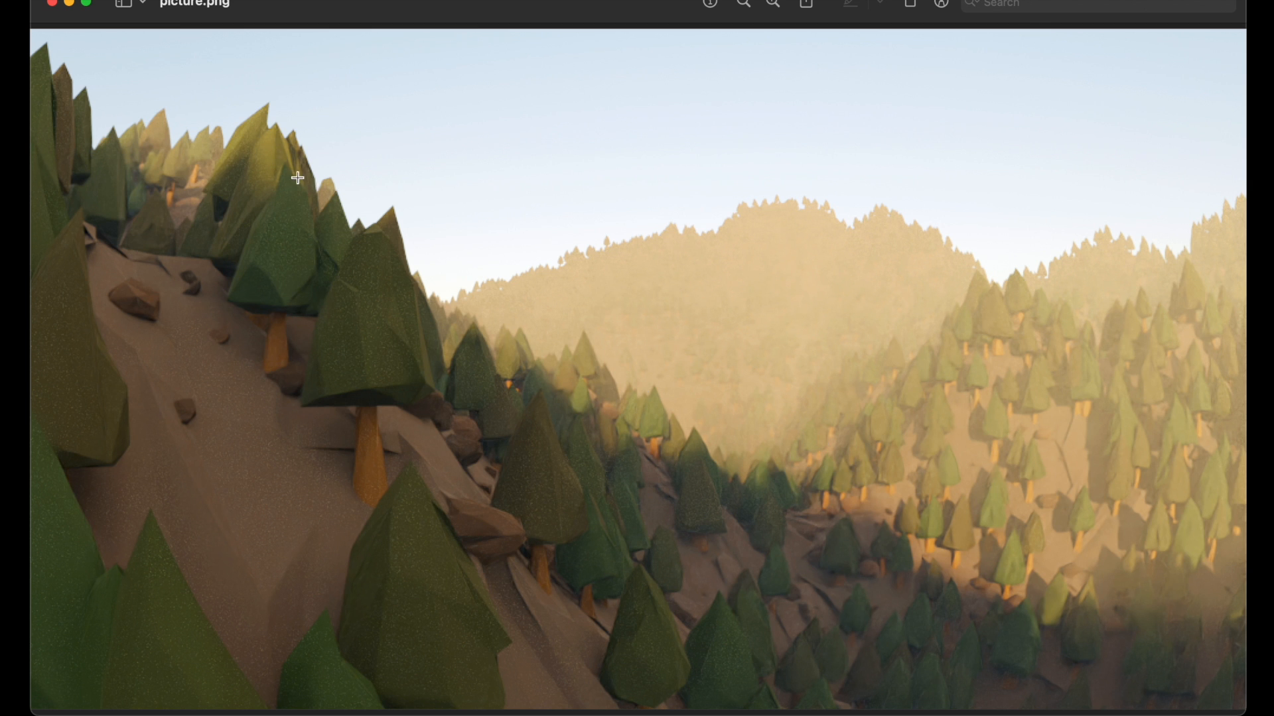
mouse_move(748, 456)
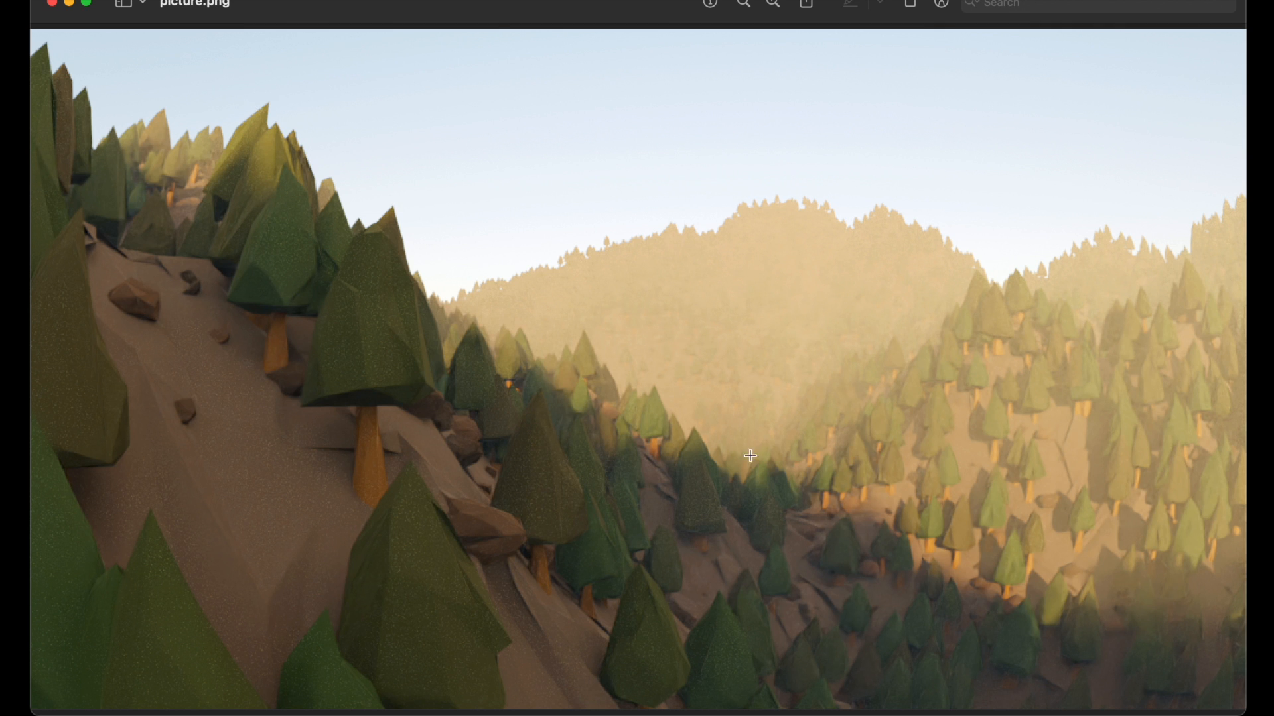
mouse_move(1077, 303)
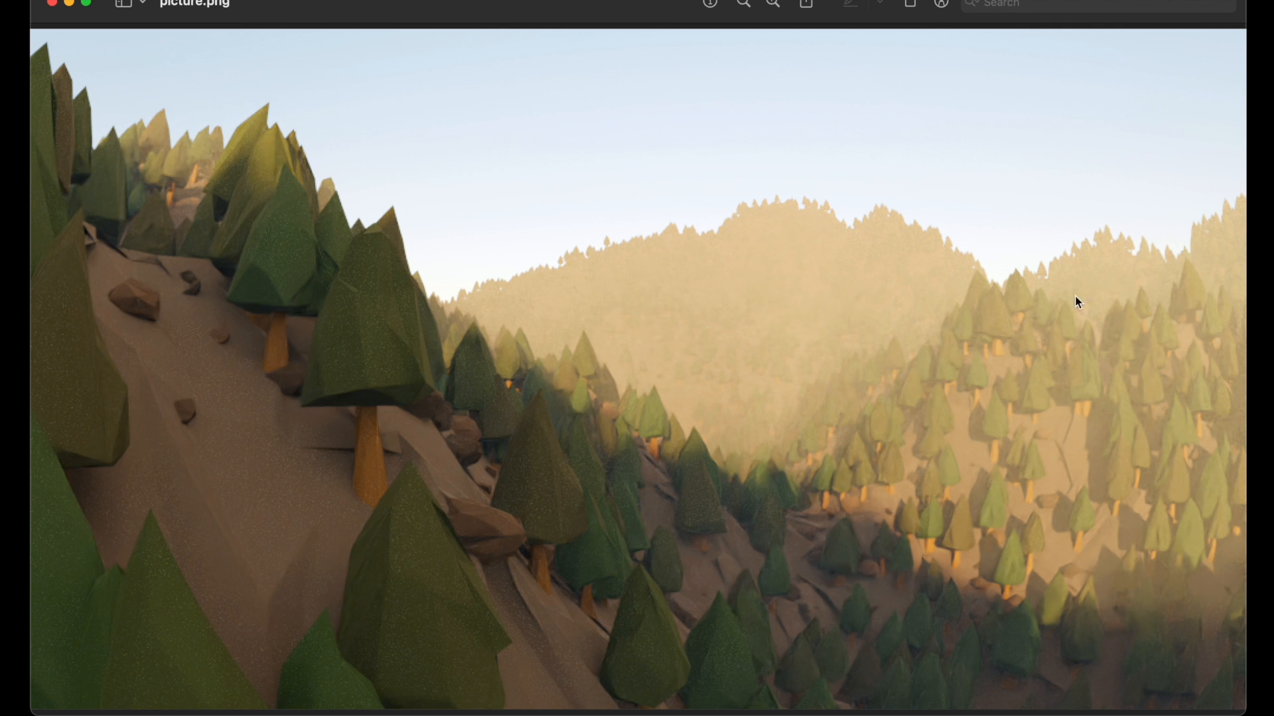
mouse_move(1074, 188)
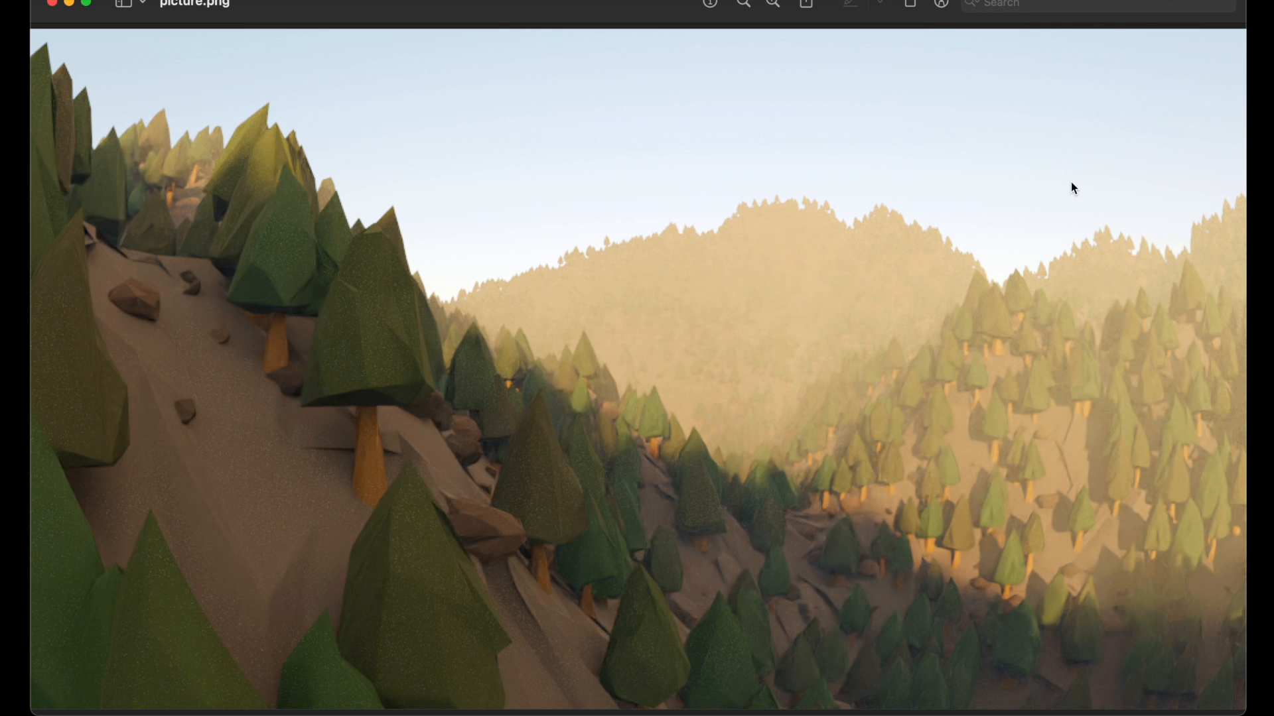
mouse_move(1030, 328)
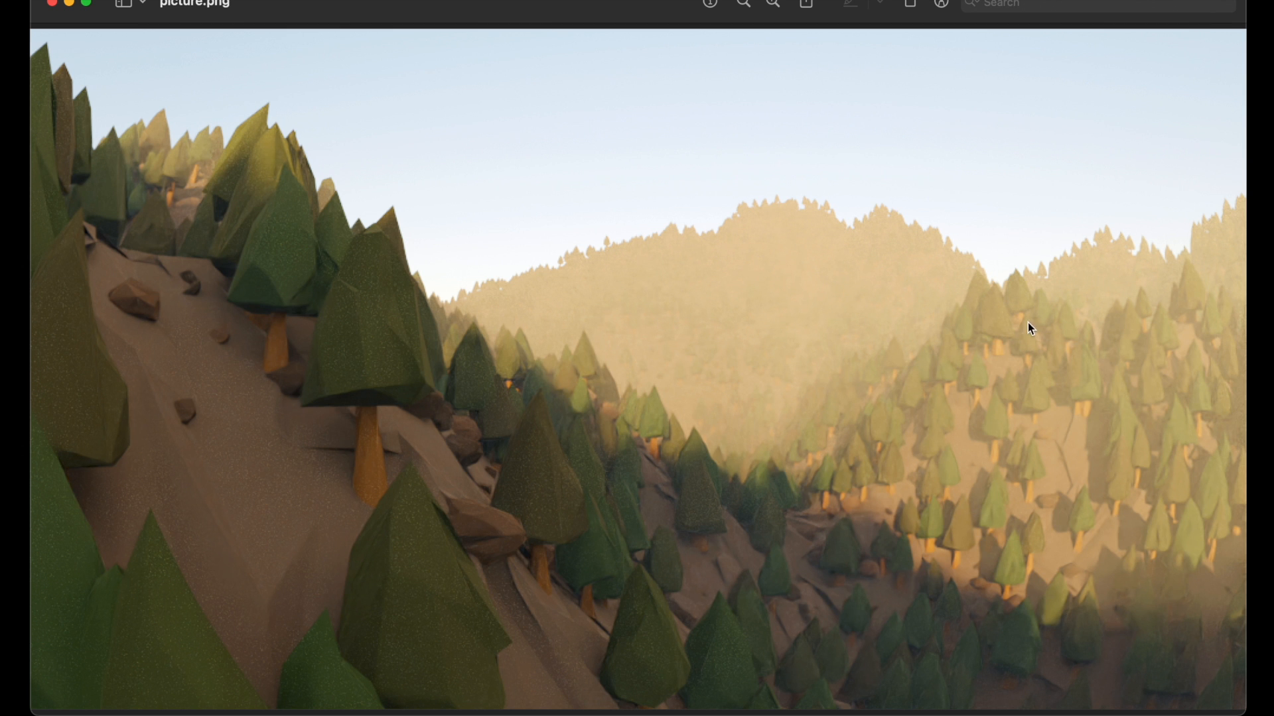
mouse_move(922, 520)
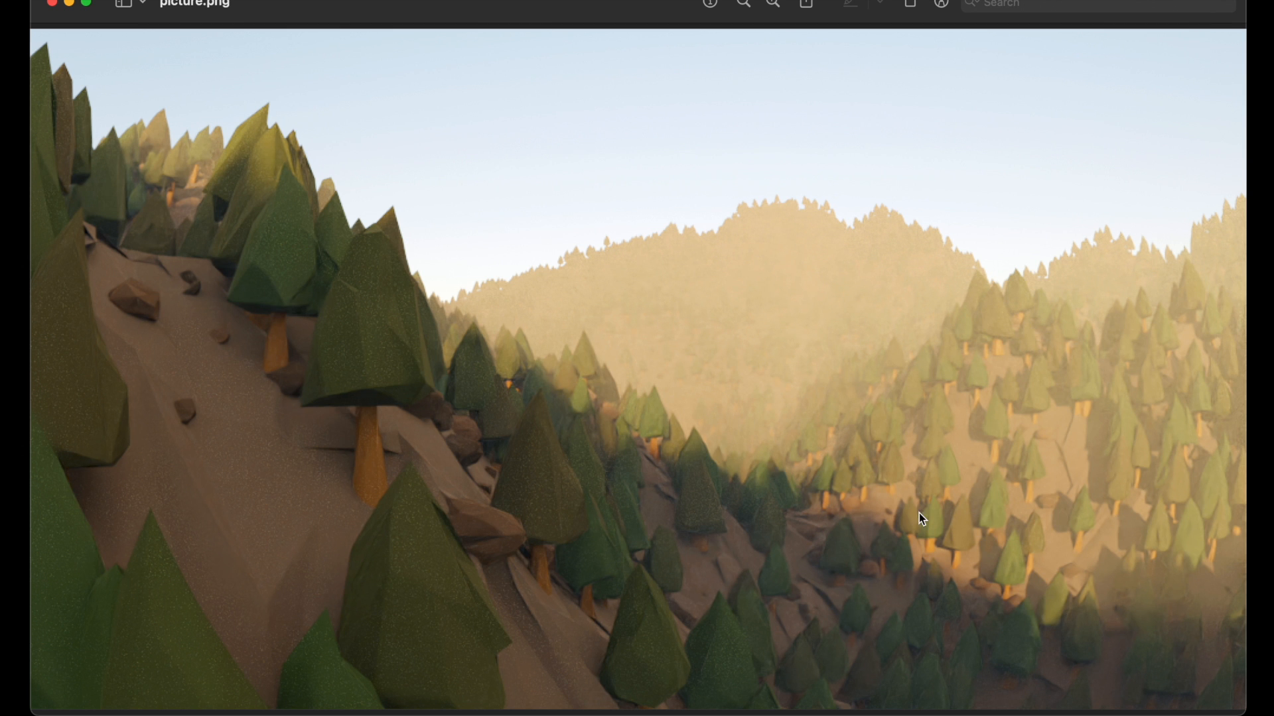